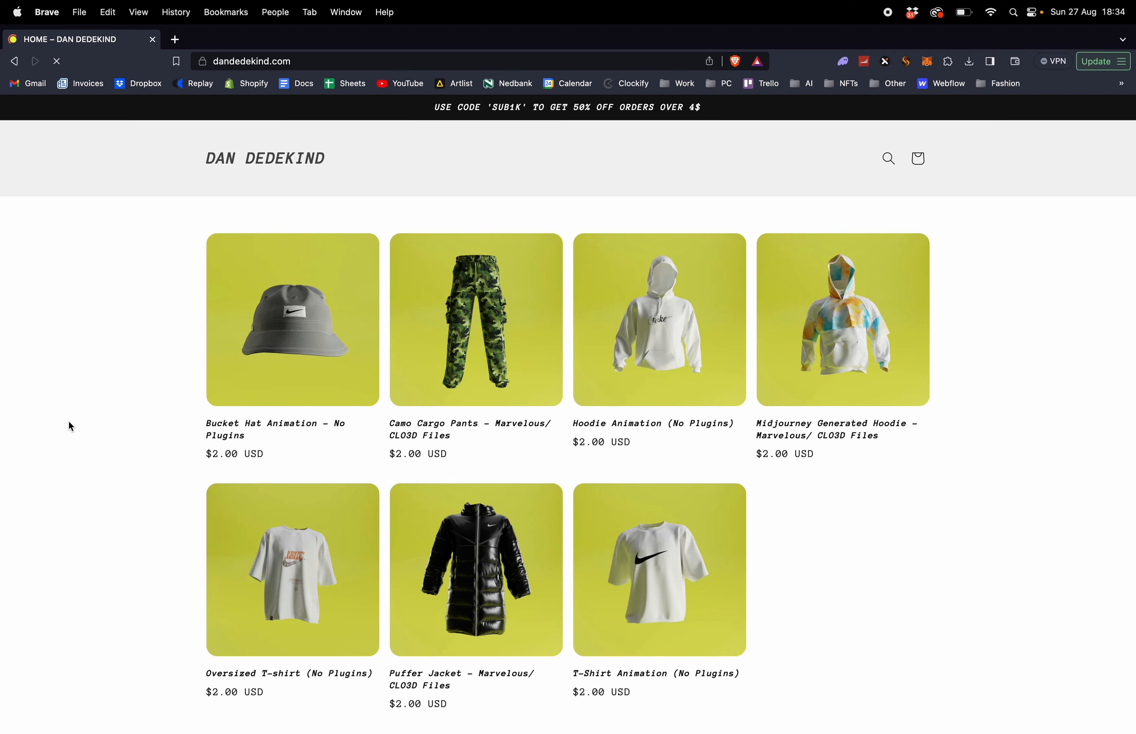
Step: Add the Oversized T-shirt (No Plugins) to the cart and head to the Blender download page
click(291, 569)
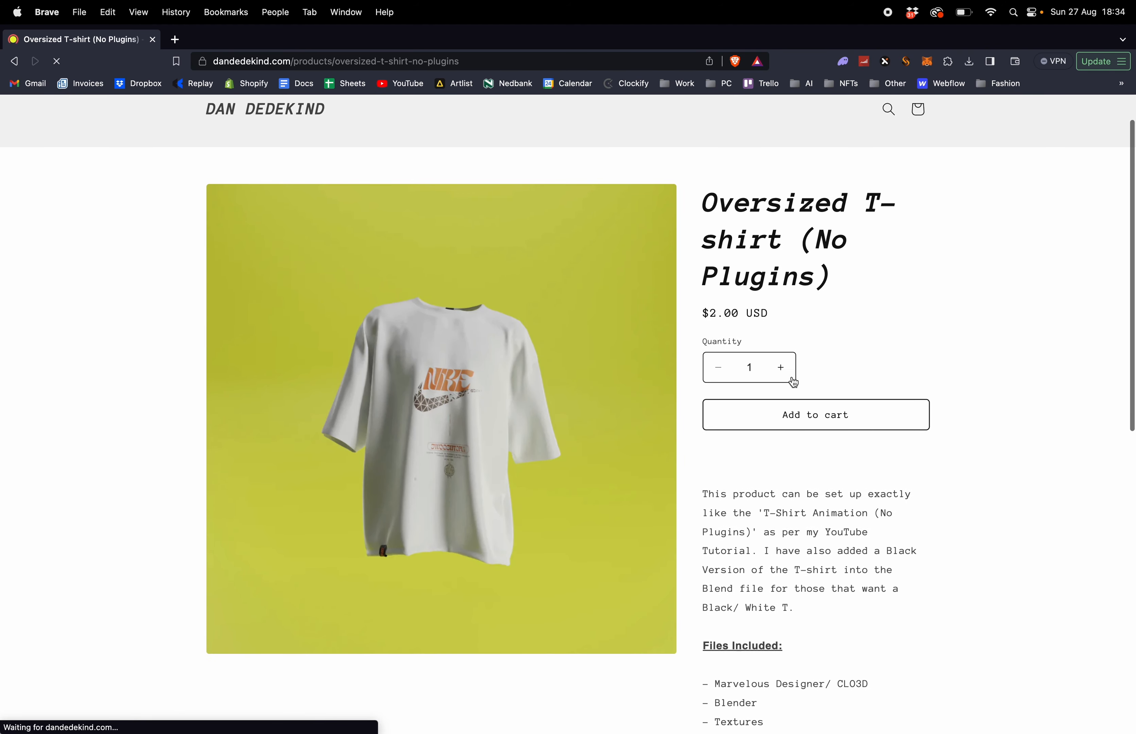
click(815, 414)
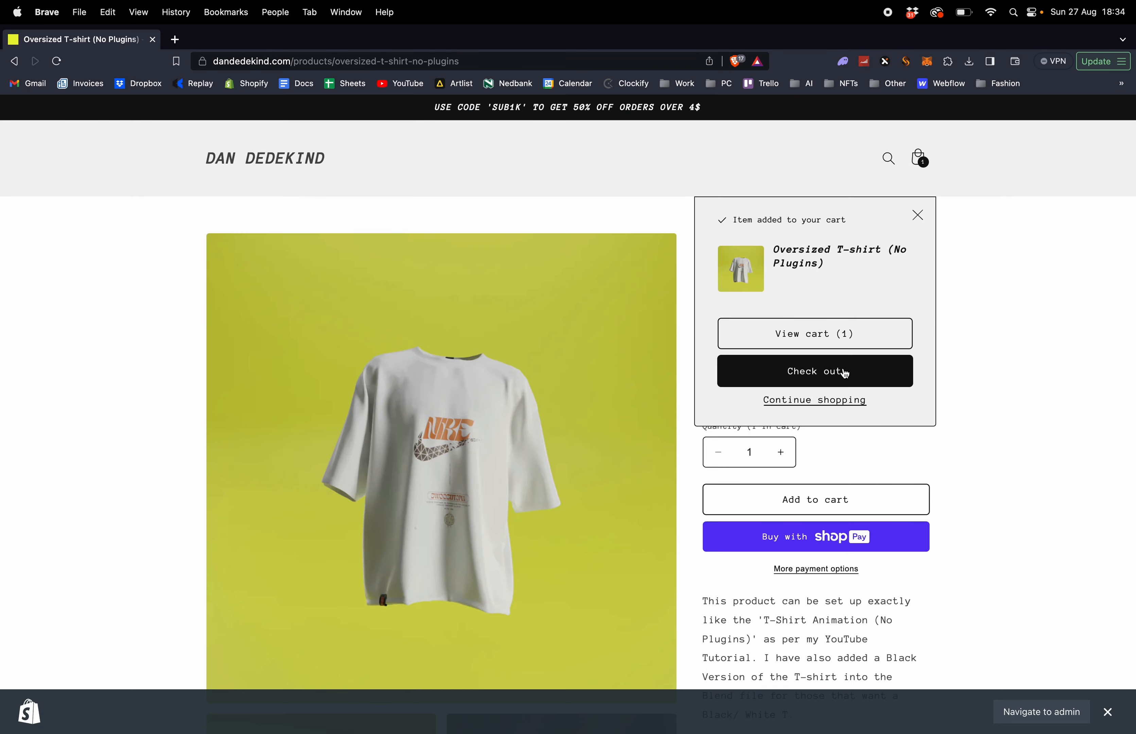
click(917, 216)
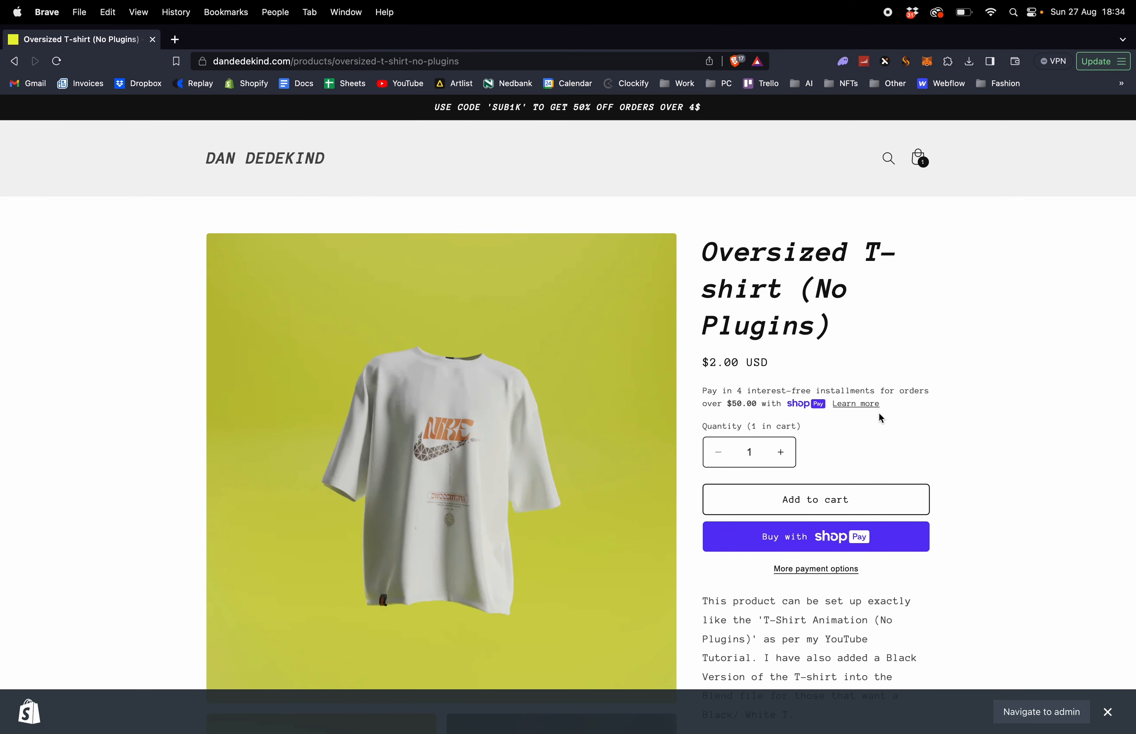
mouse_move(807, 227)
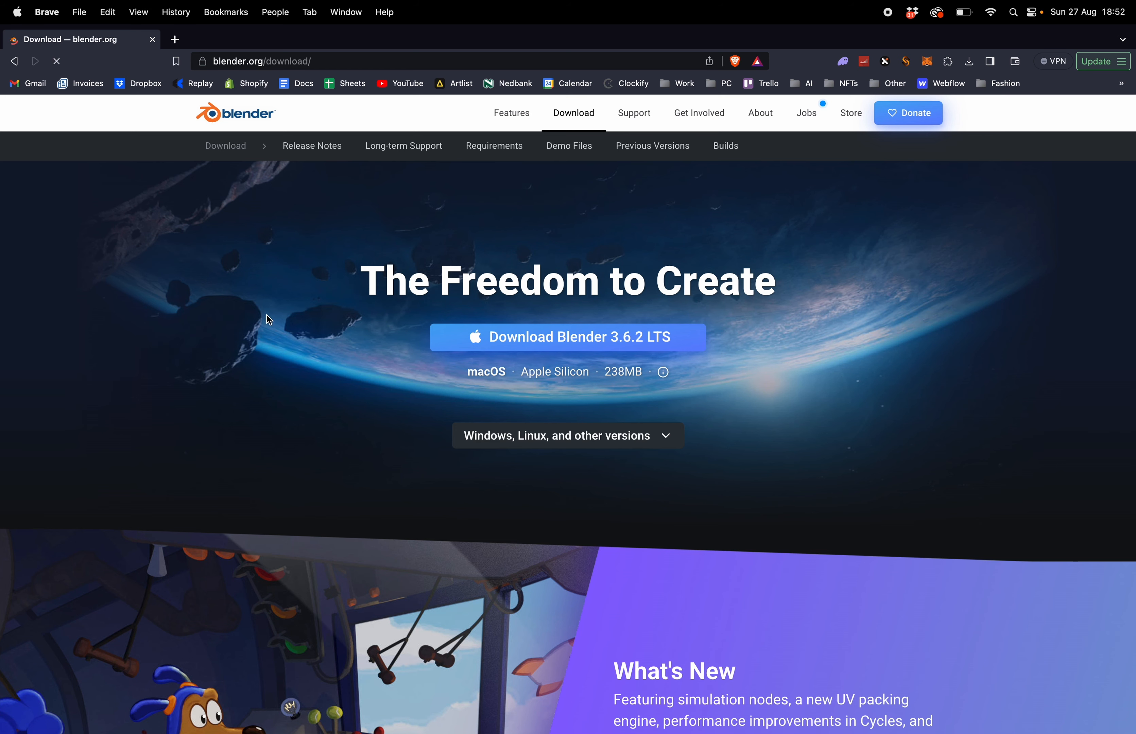
mouse_move(604, 342)
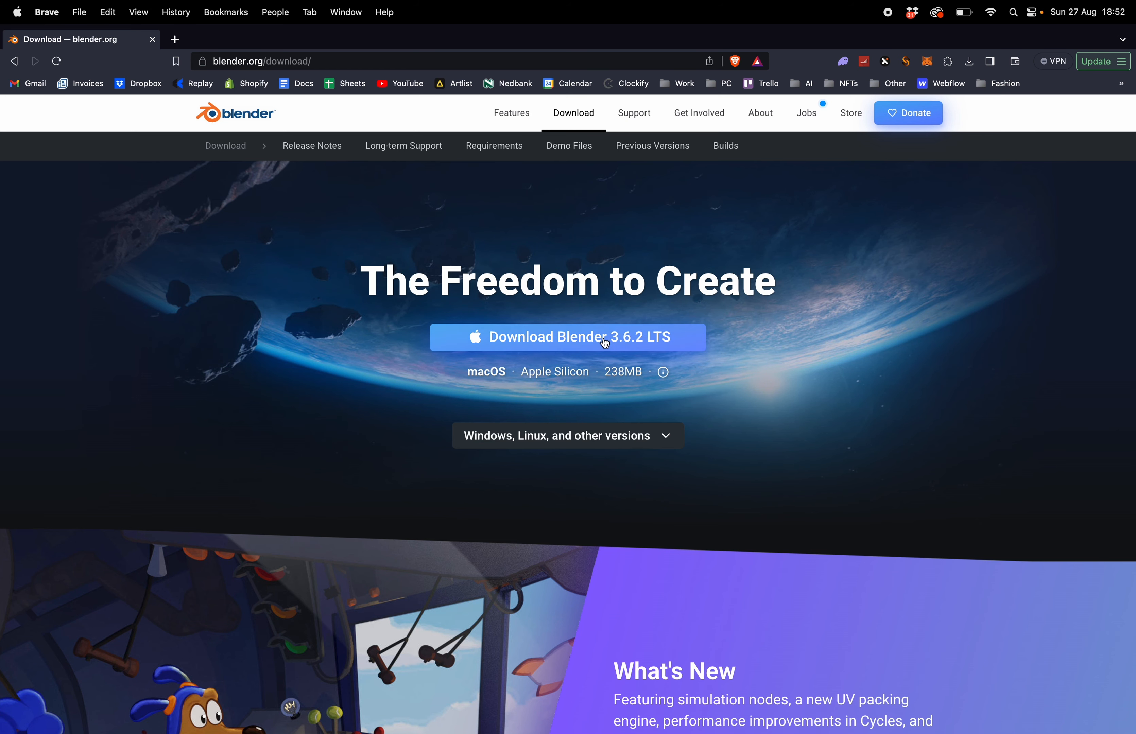
scroll(down, 3)
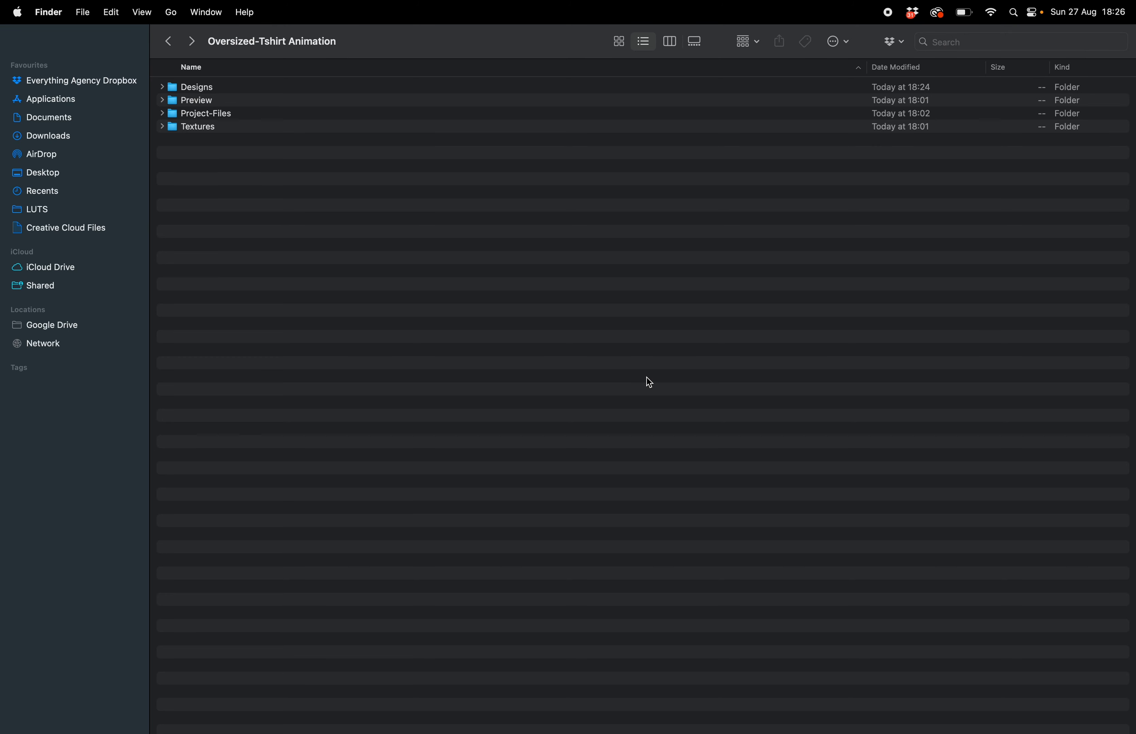
mouse_move(163, 117)
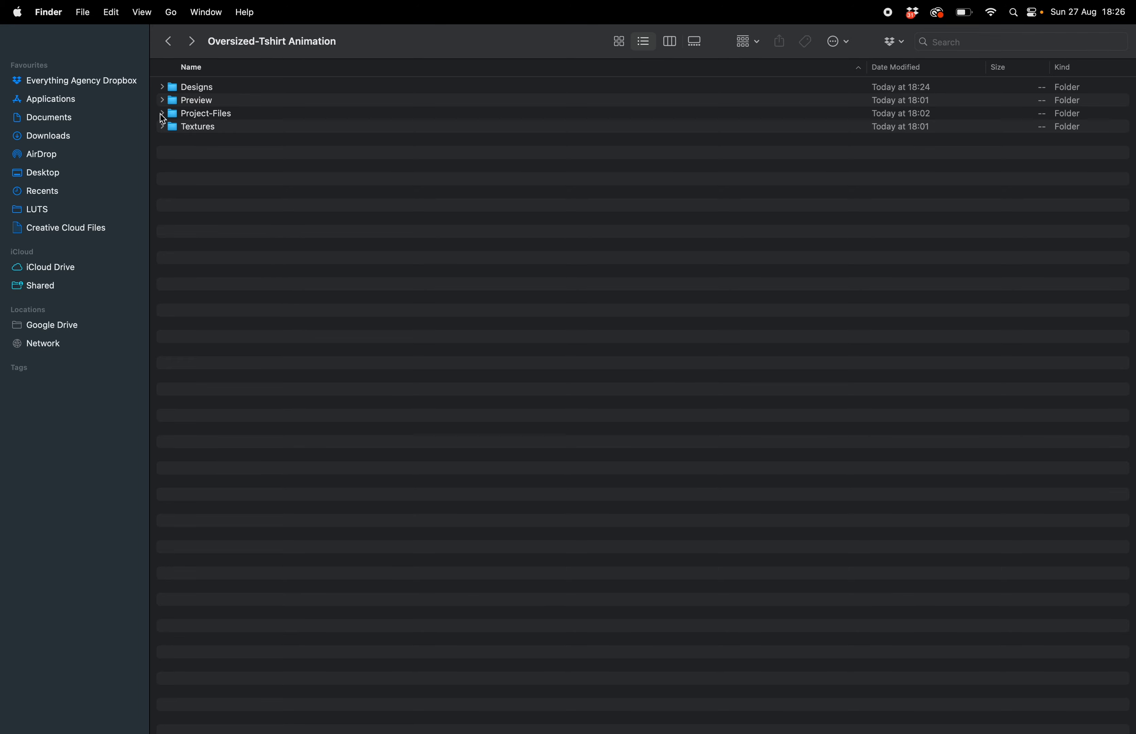
Step: Expand Project-Files and load Oversized-Tshirt.blend into Blender
click(162, 112)
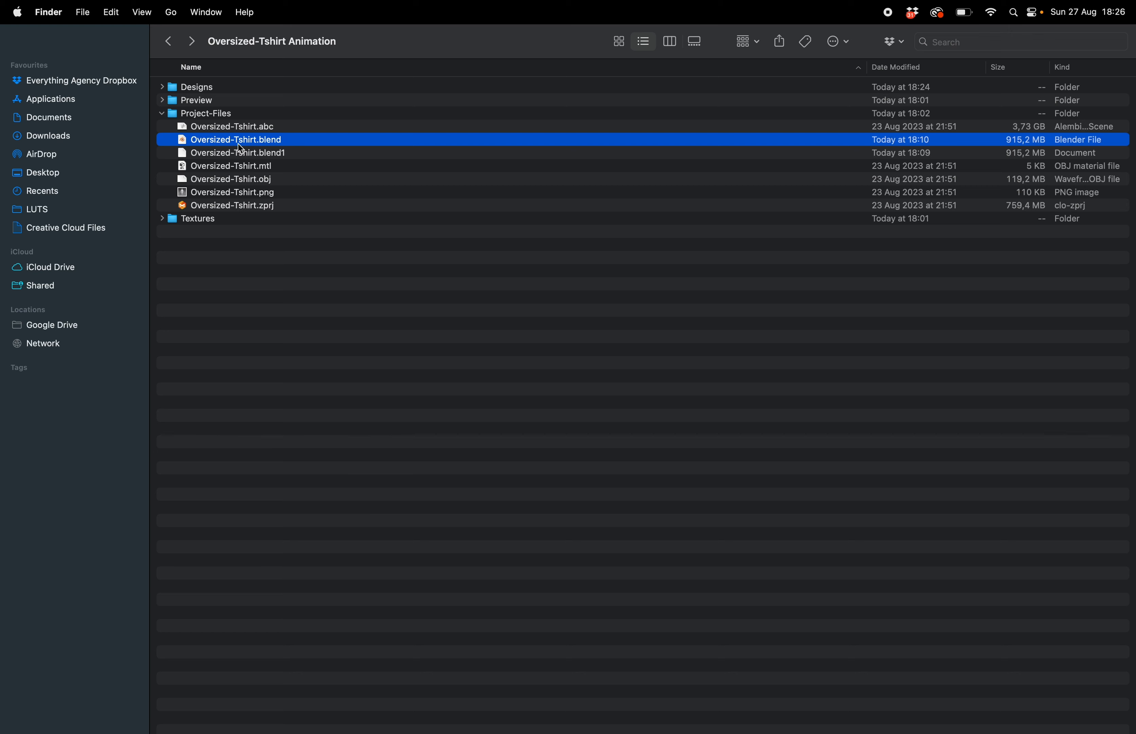
double_click(236, 140)
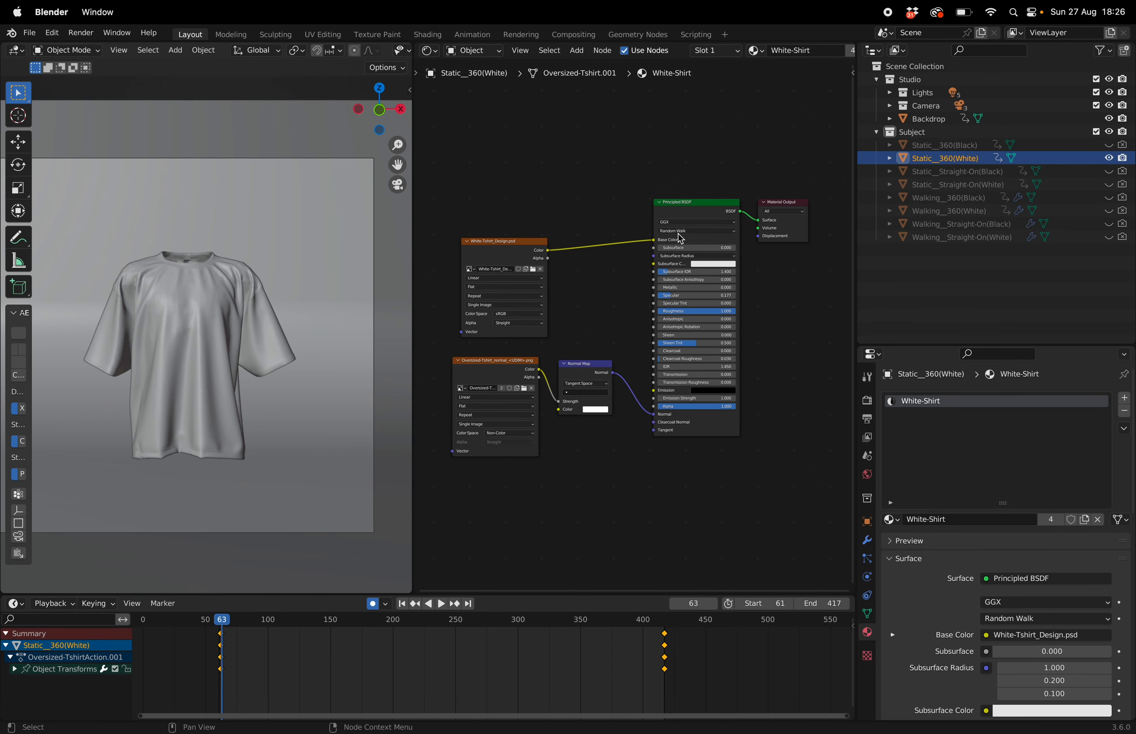
Step: Switch the 3D viewport to Rendered shading to preview the shirt scene
click(375, 50)
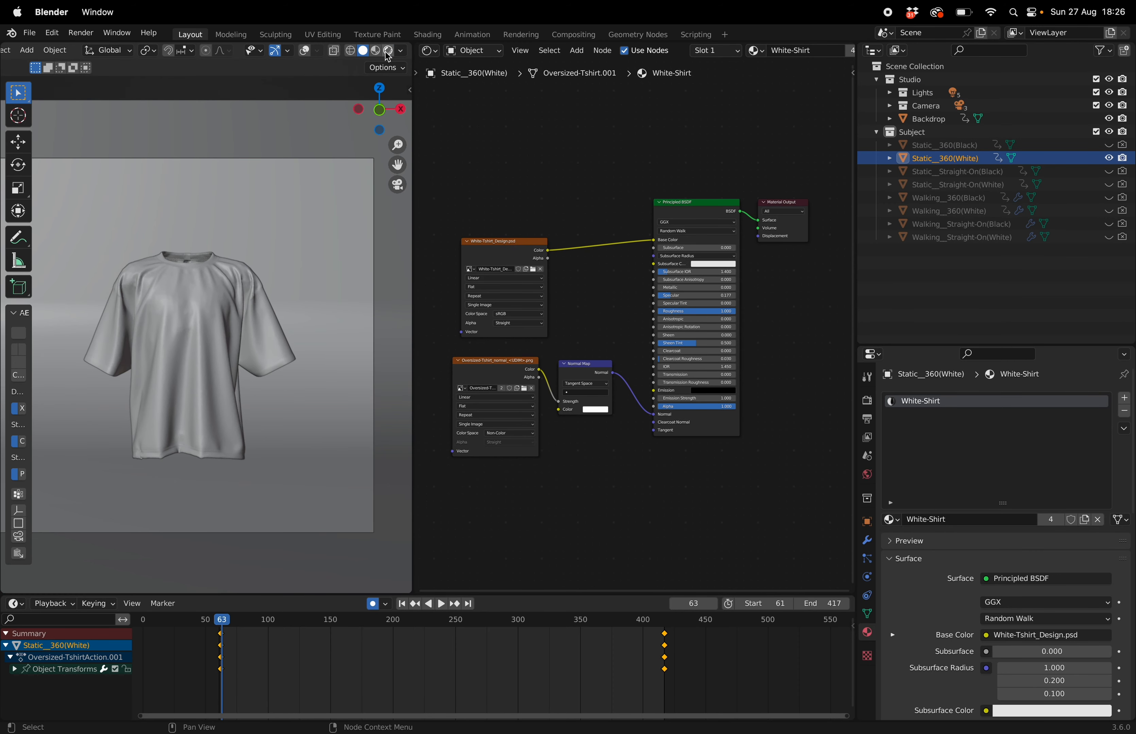
mouse_move(389, 51)
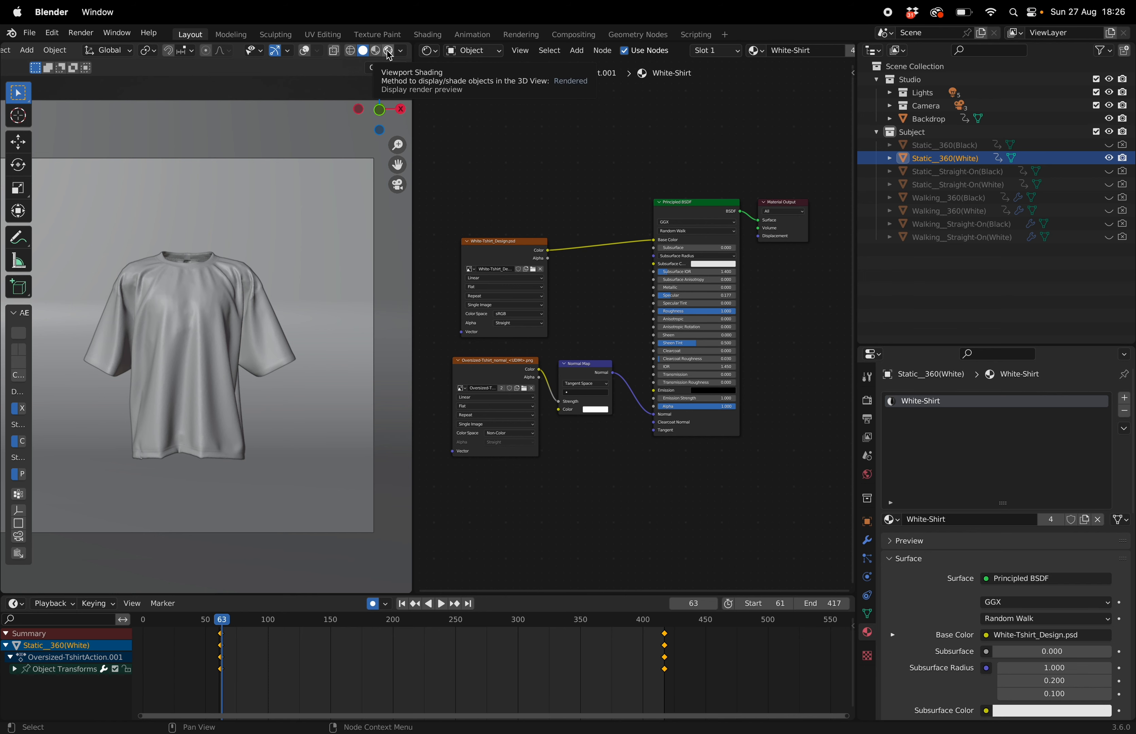
click(390, 51)
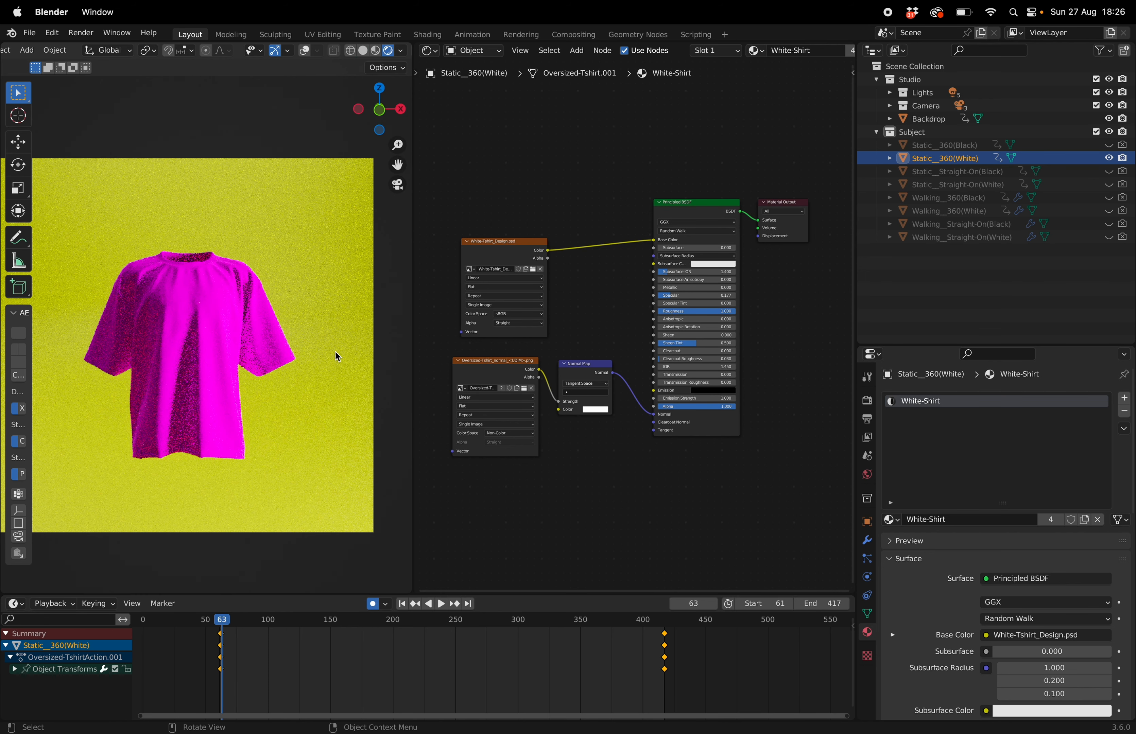
mouse_move(199, 320)
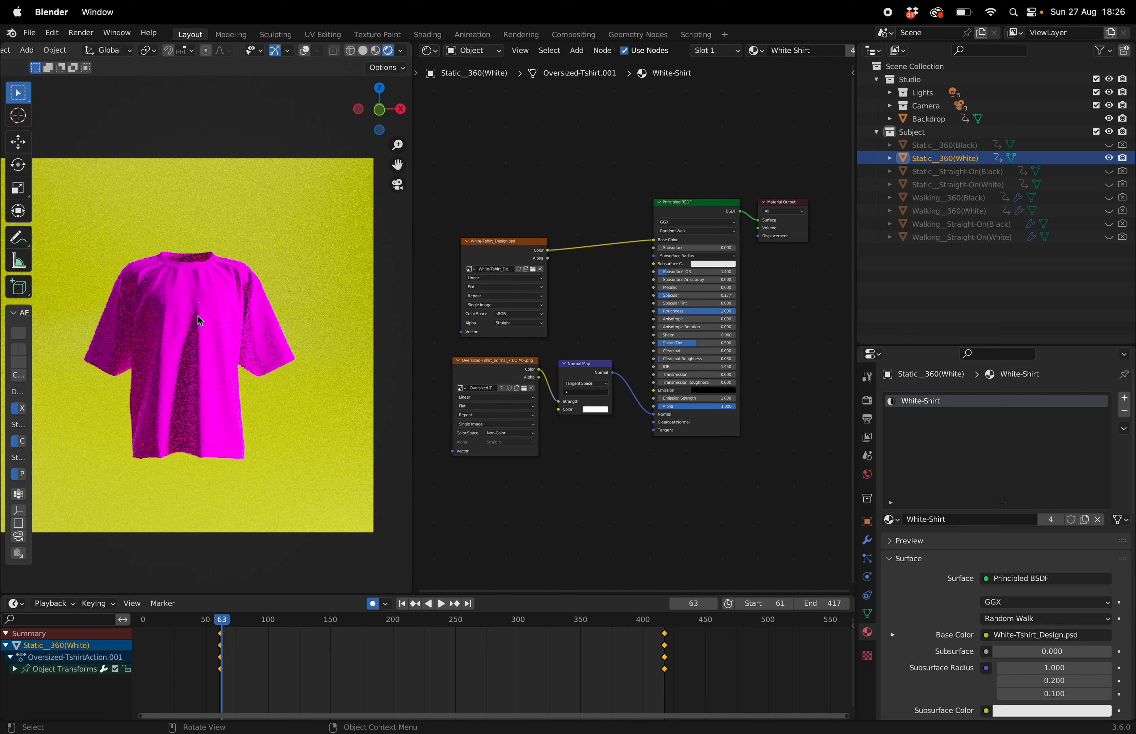
mouse_move(518, 142)
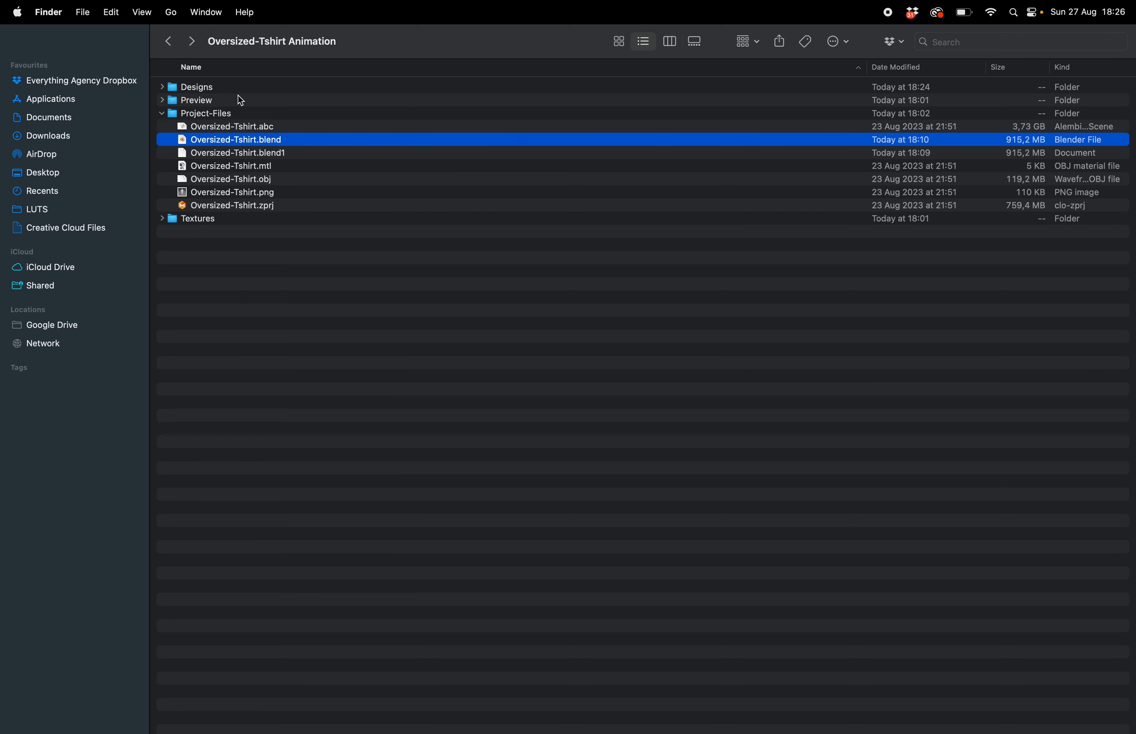
Step: Expand the Designs folder and select Black-Tshirt_Design.psd
click(162, 87)
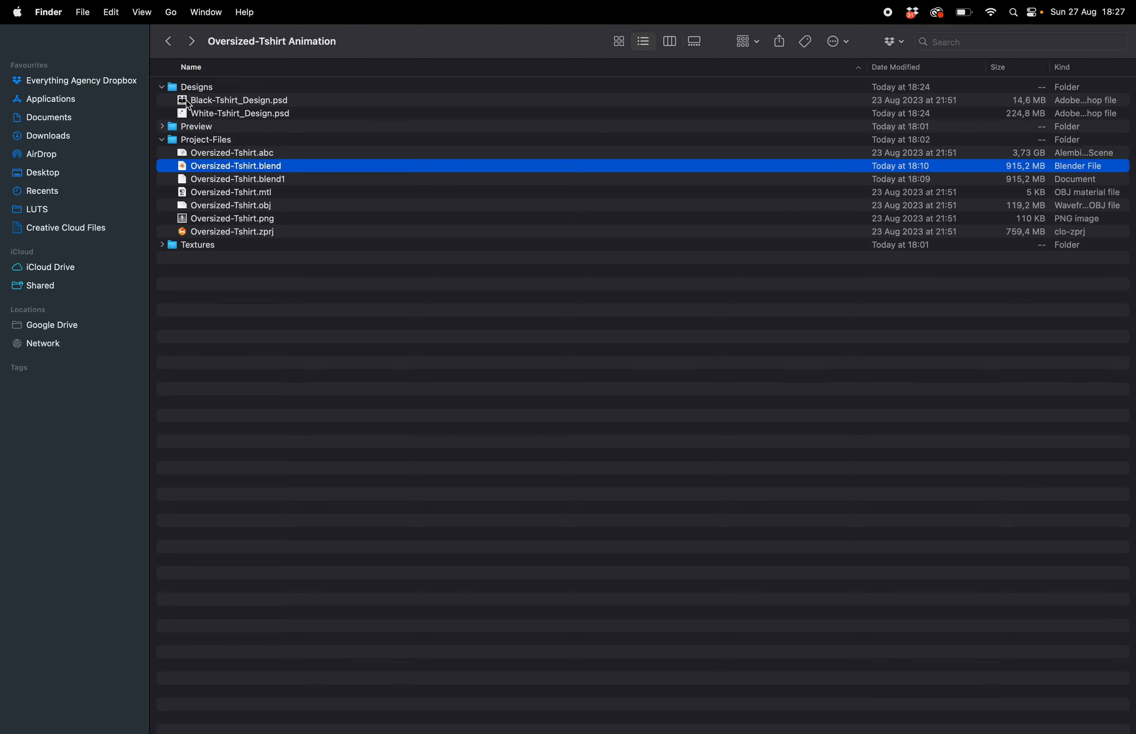
click(239, 100)
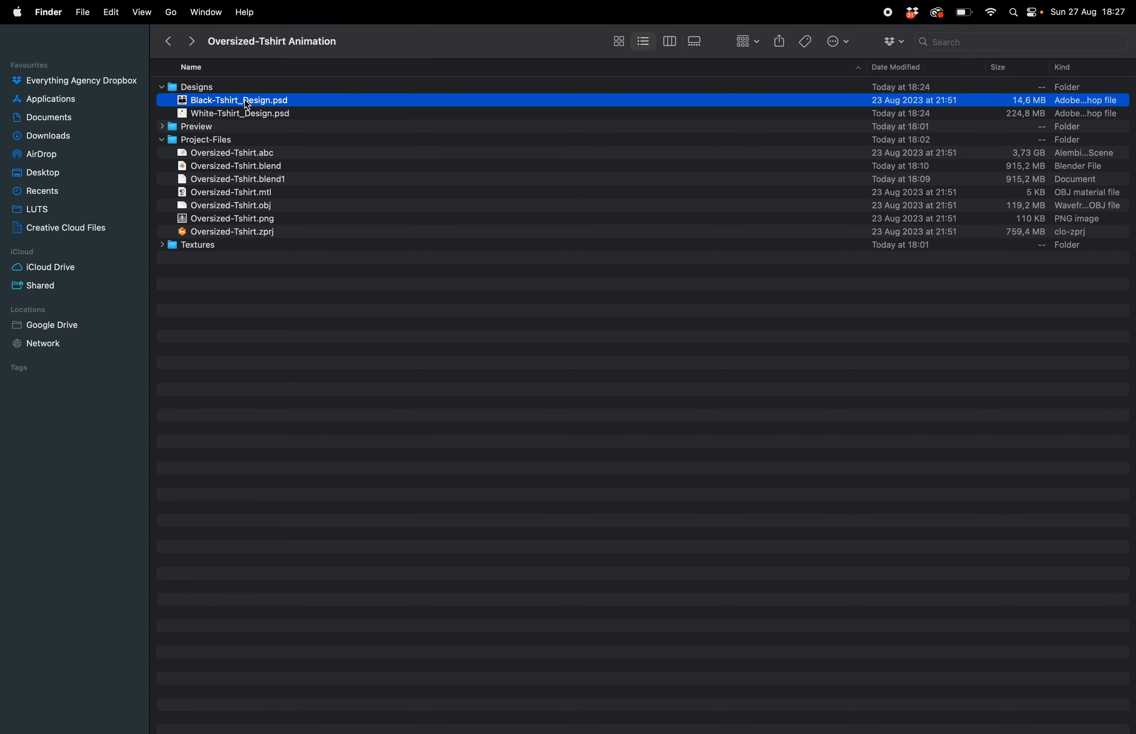
Step: Bring both T-shirt design PSDs into Photoshop 2023 for editing
double_click(240, 100)
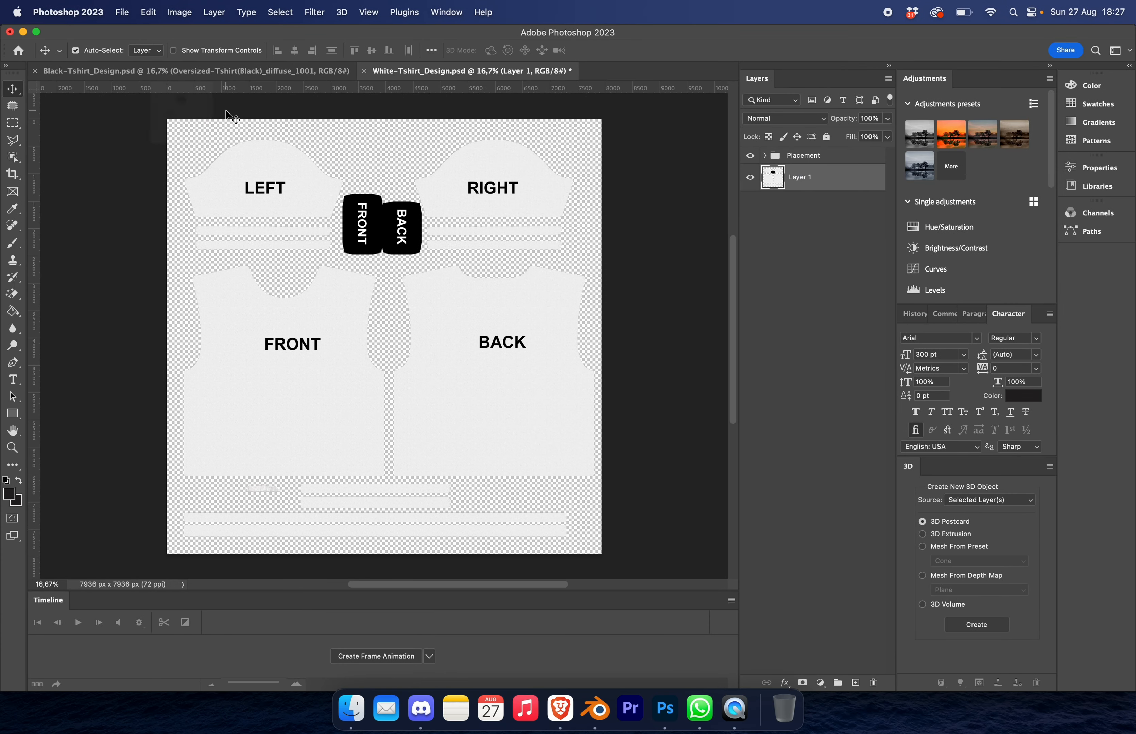
mouse_move(423, 362)
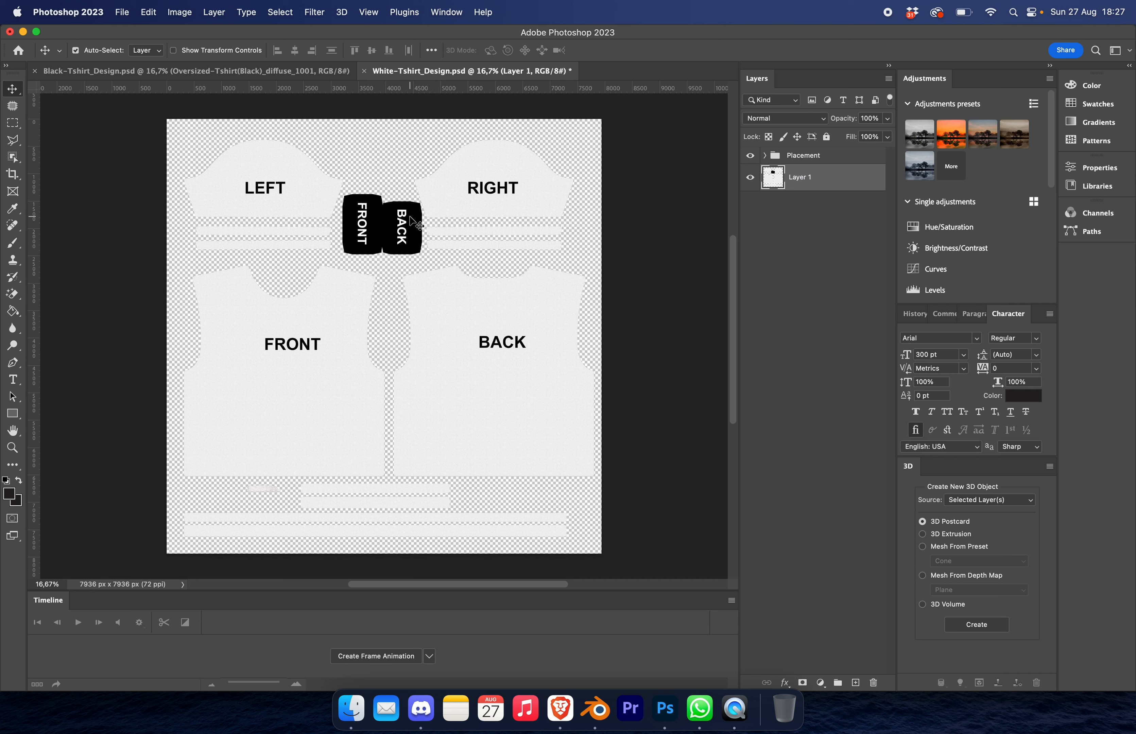
mouse_move(351, 249)
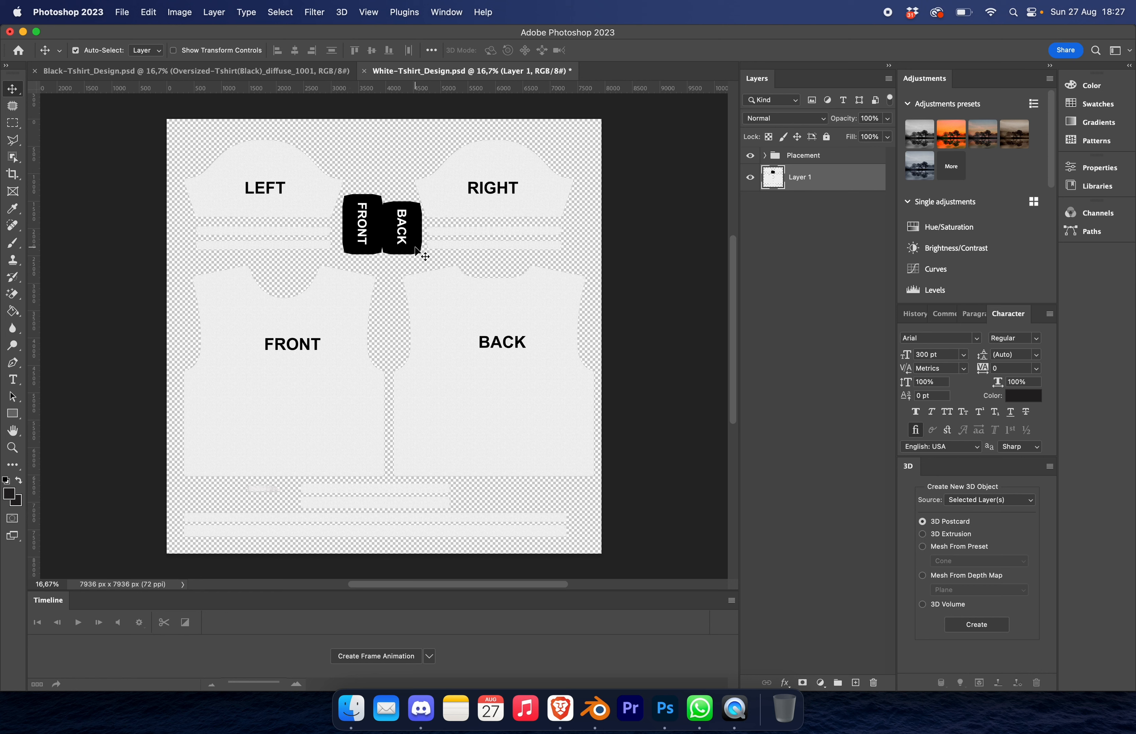
mouse_move(388, 248)
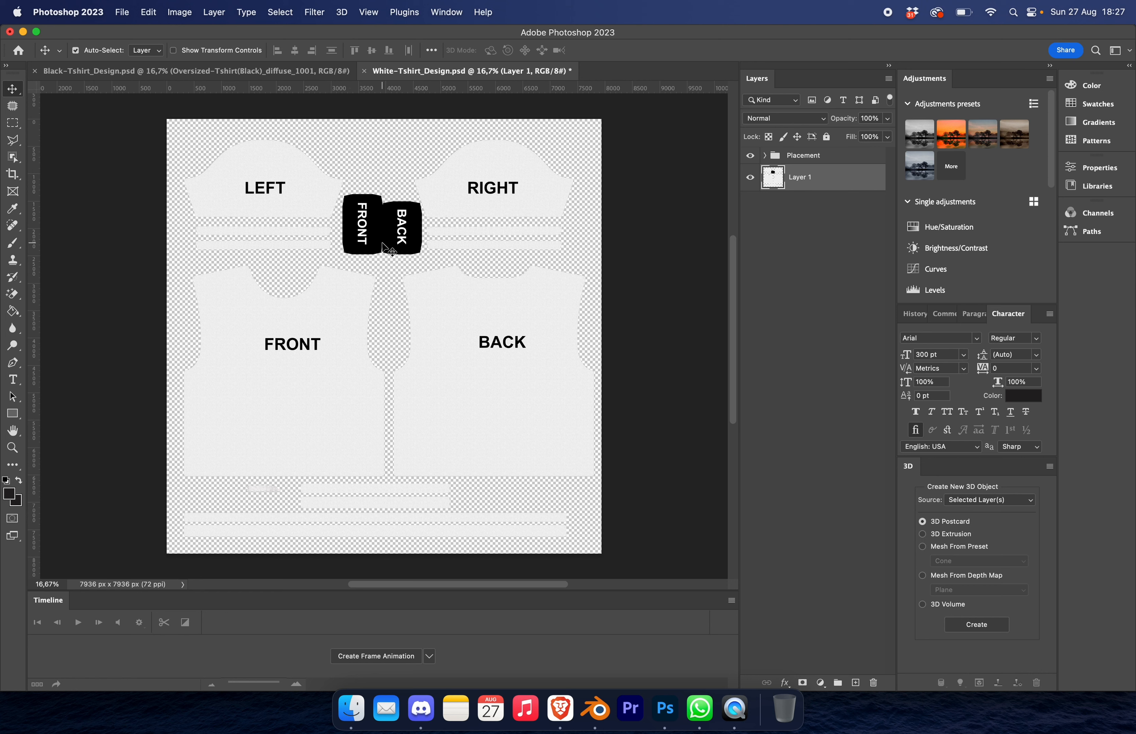
mouse_move(493, 331)
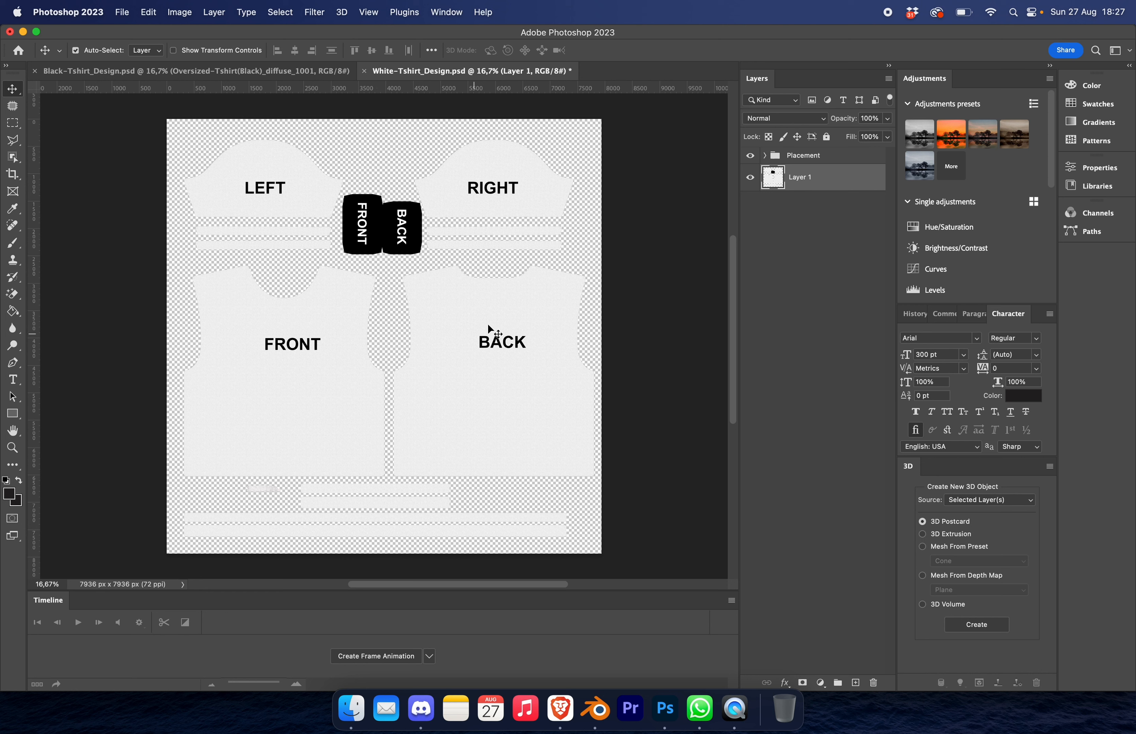
mouse_move(380, 293)
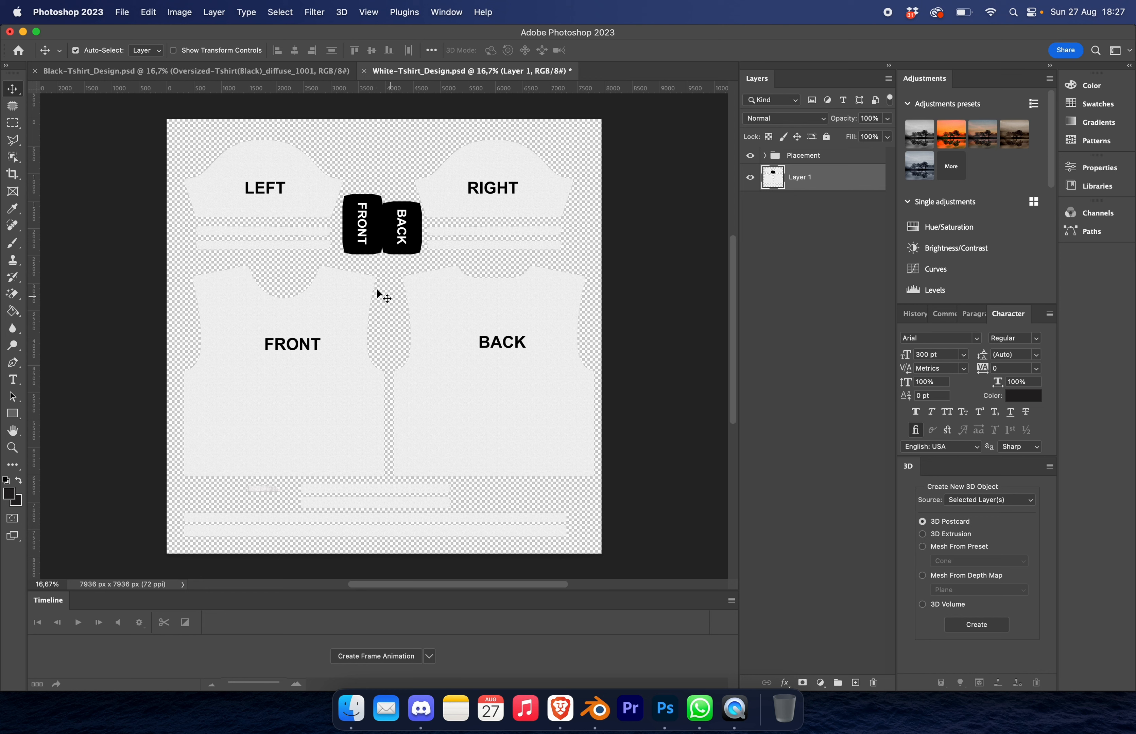
mouse_move(346, 363)
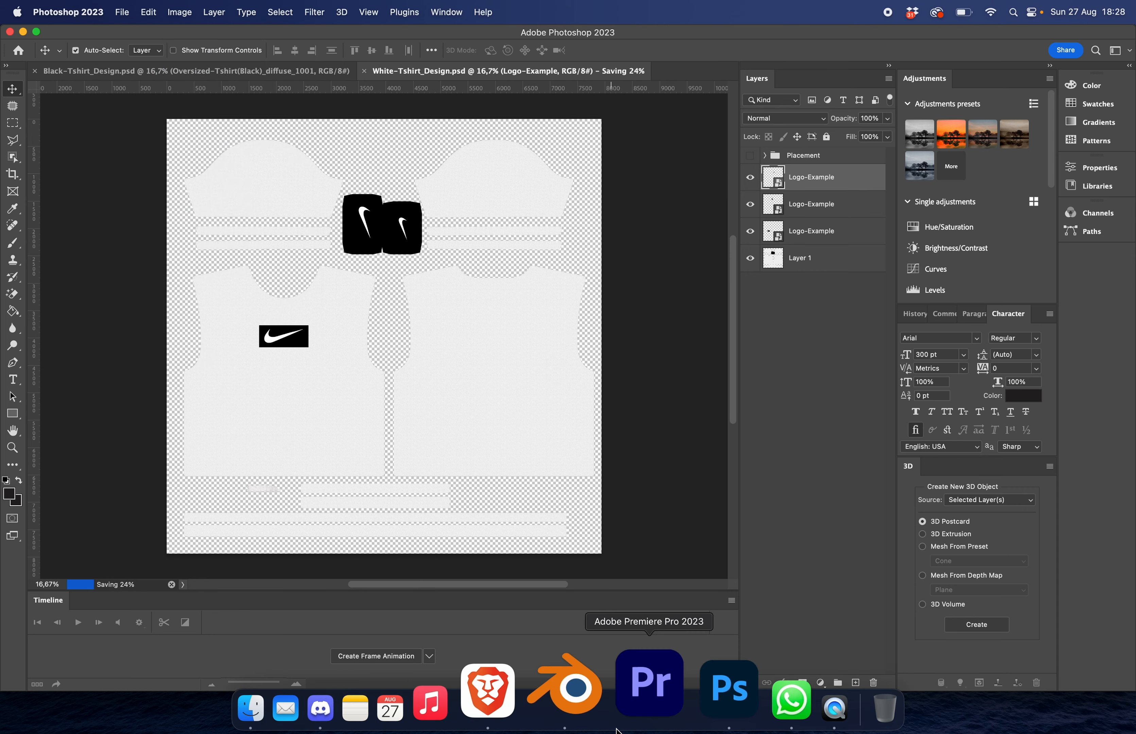
Step: Unlink the white shirt's design image from its Image Texture node and browse for a replacement
click(563, 682)
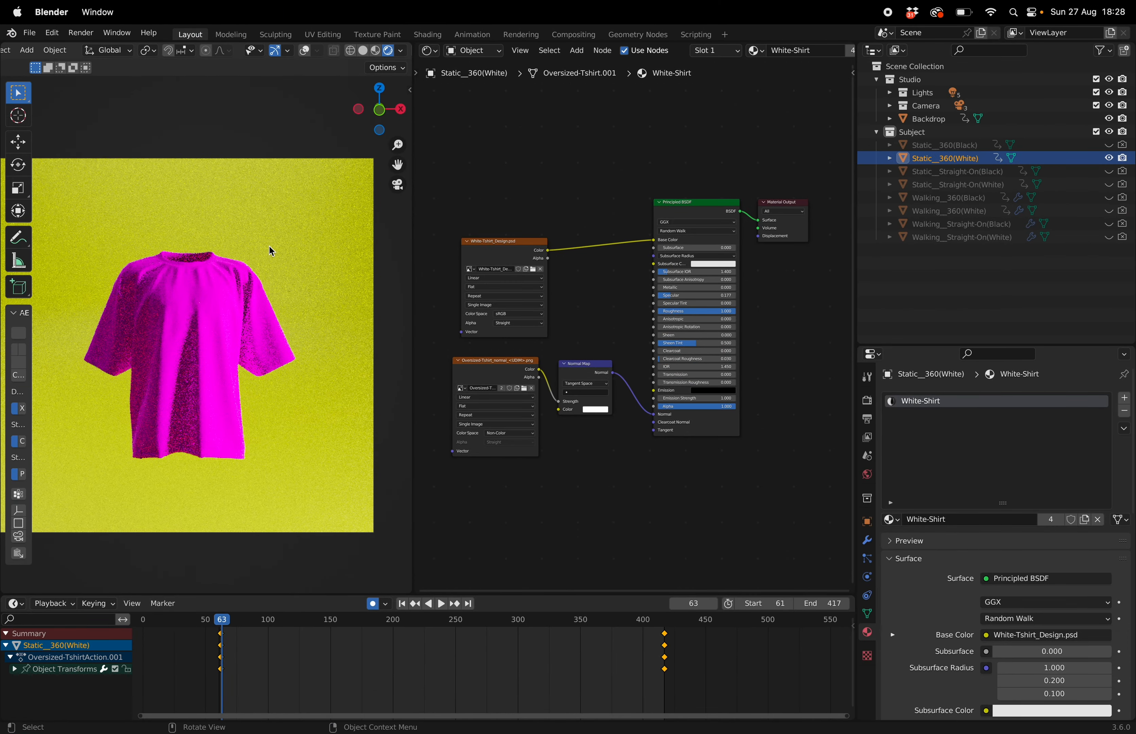
click(503, 241)
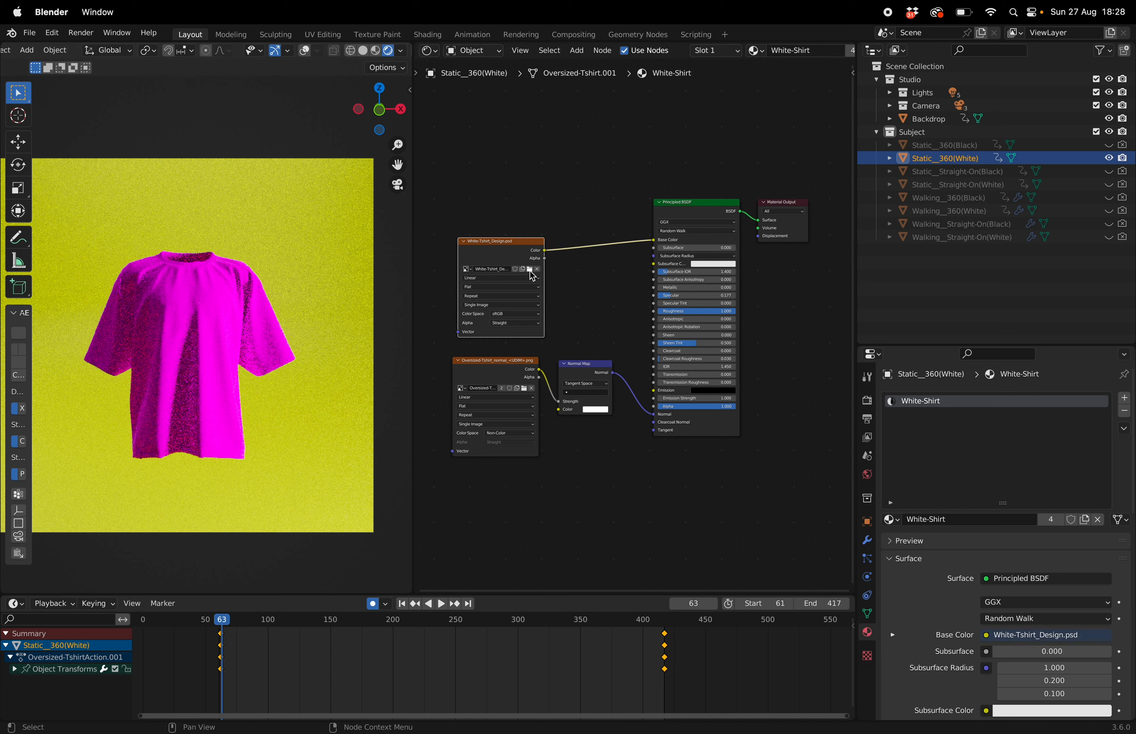
mouse_move(536, 270)
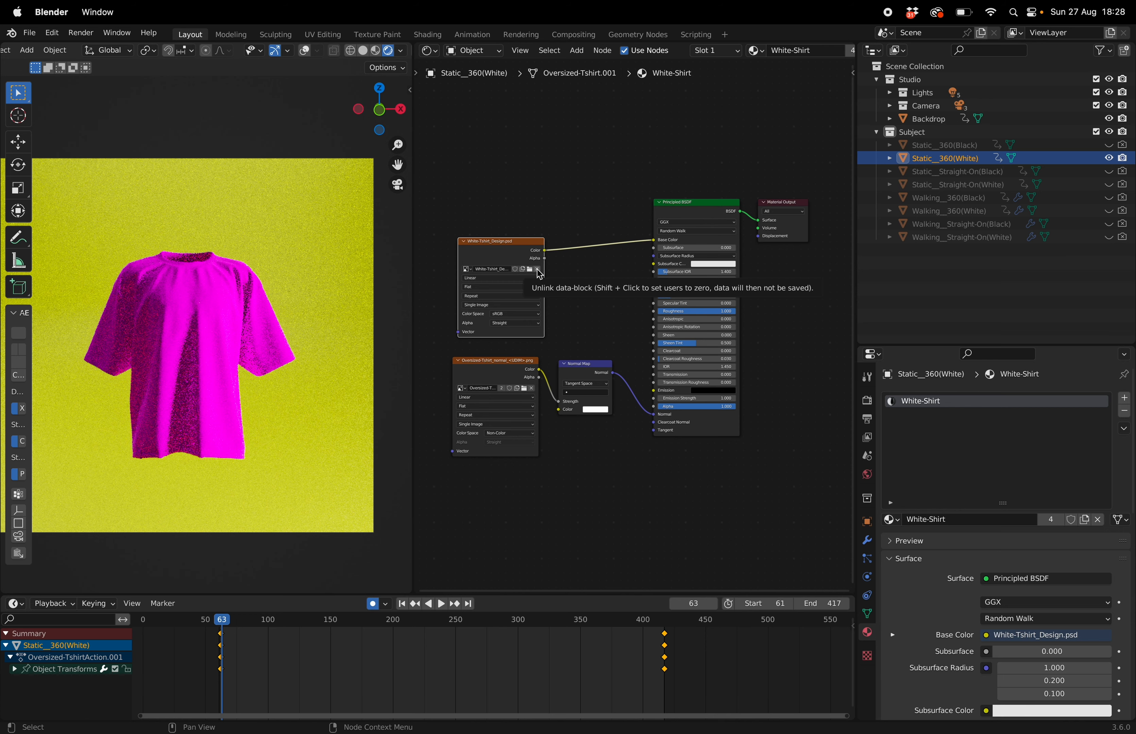
click(529, 269)
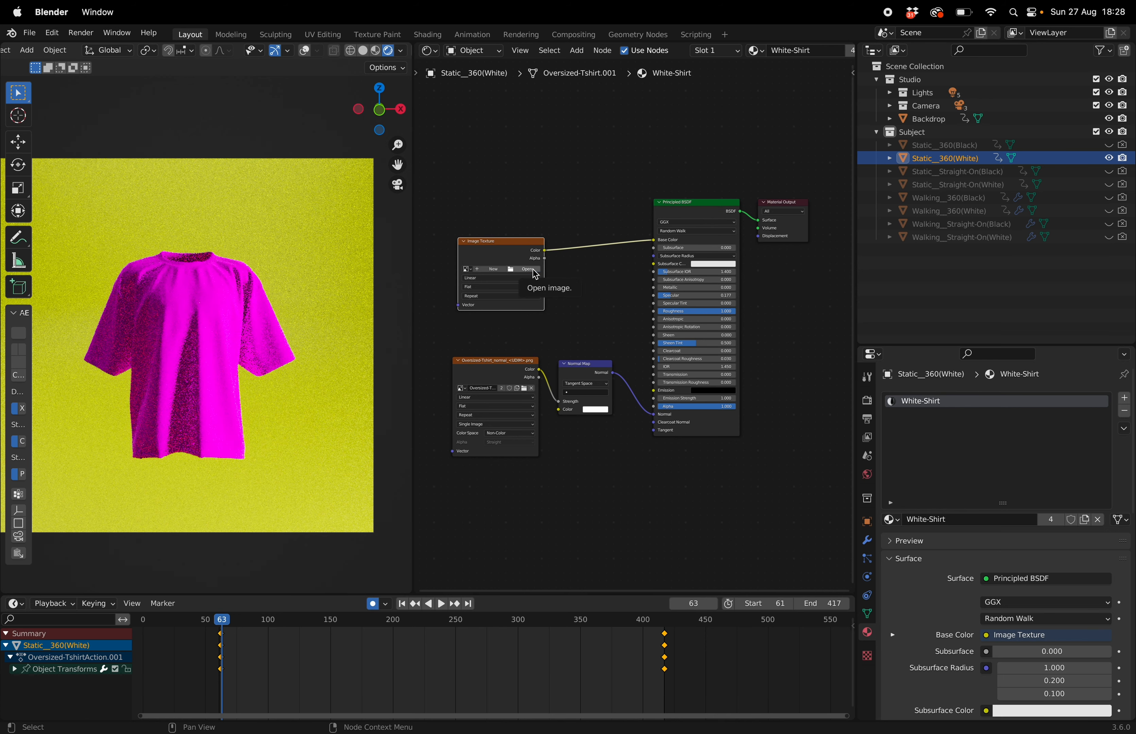
click(527, 270)
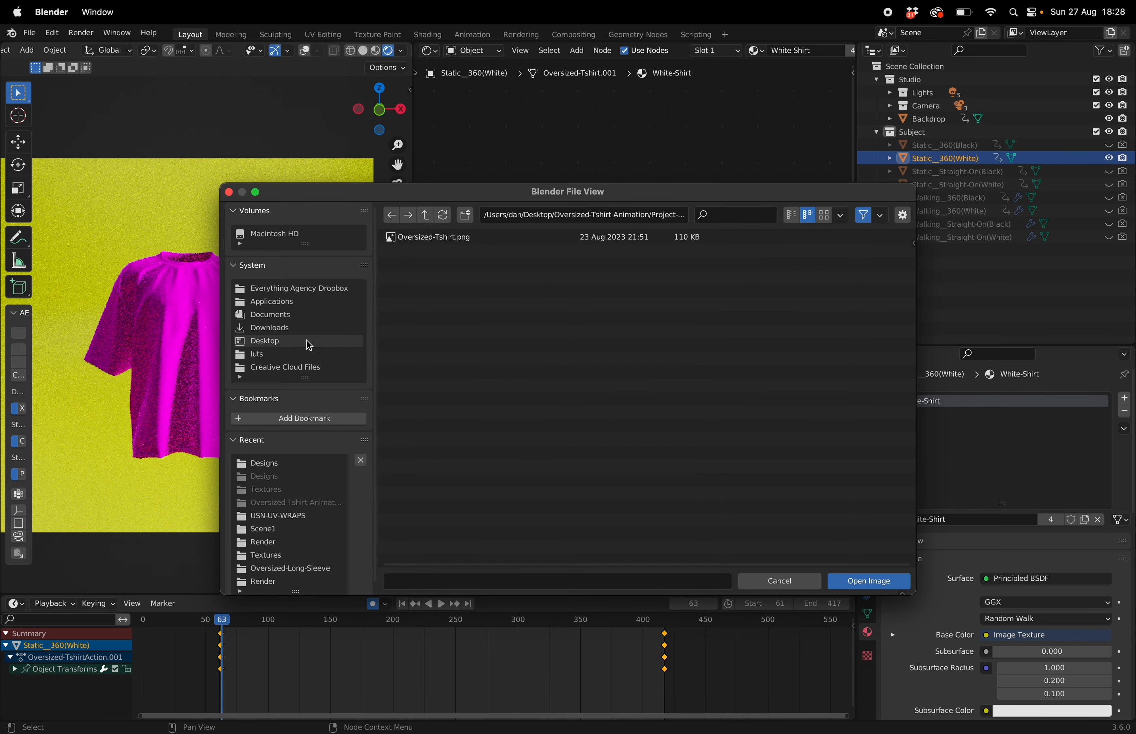
Step: Load Designs/White-Tshirt_Design.psd as the White-Shirt material's base colour texture
click(264, 341)
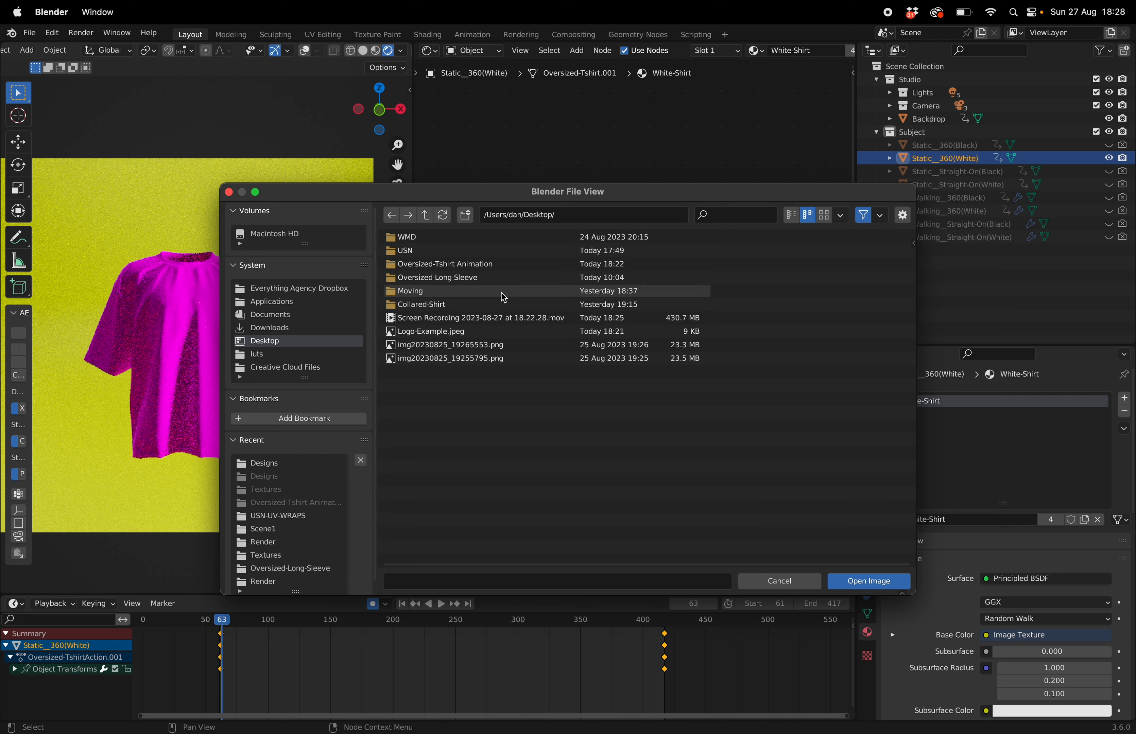
double_click(445, 263)
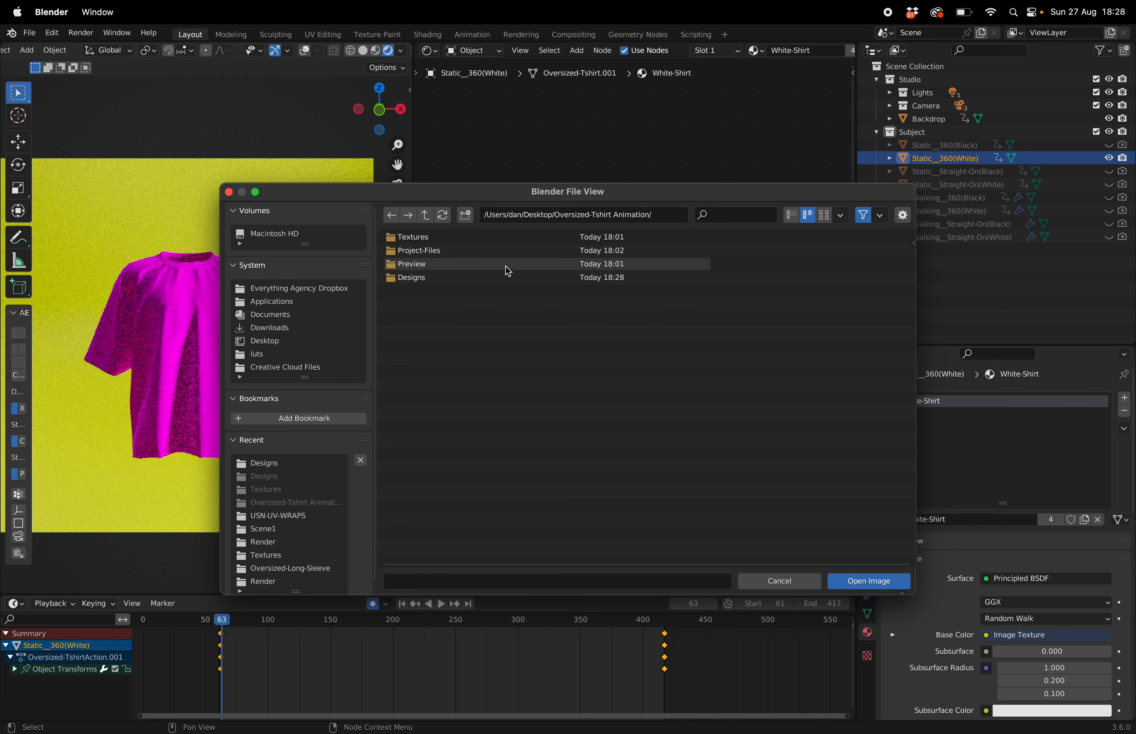
click(411, 277)
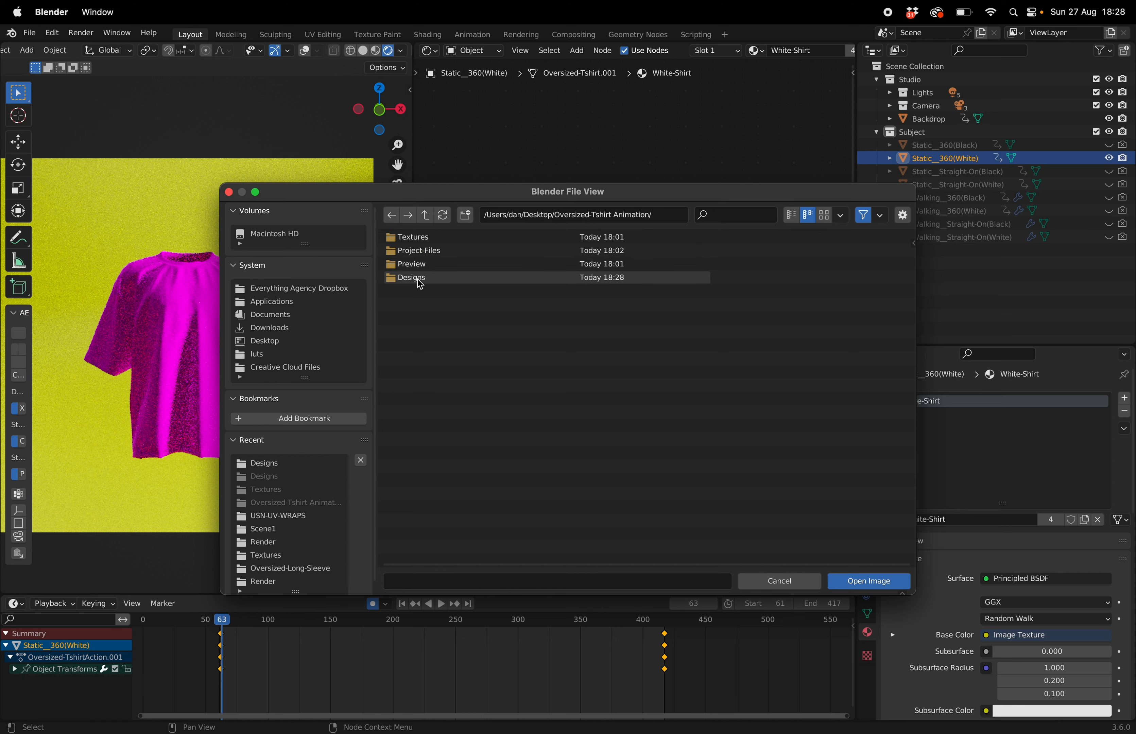
double_click(411, 277)
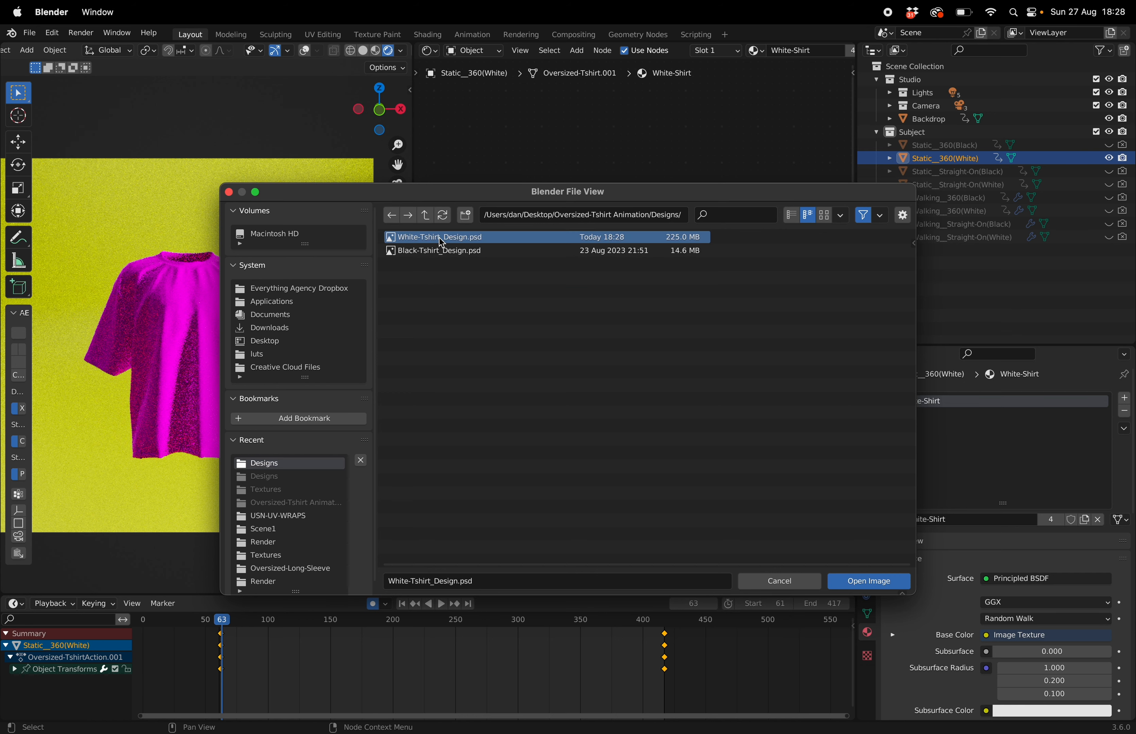
click(868, 580)
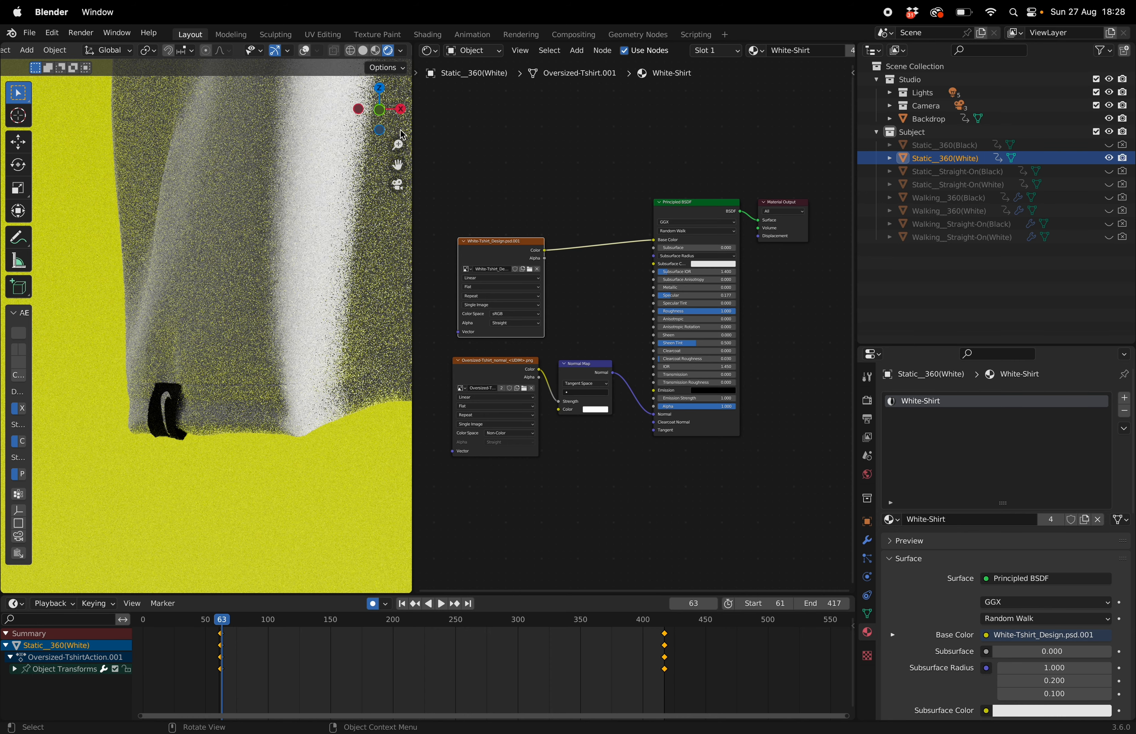
click(943, 145)
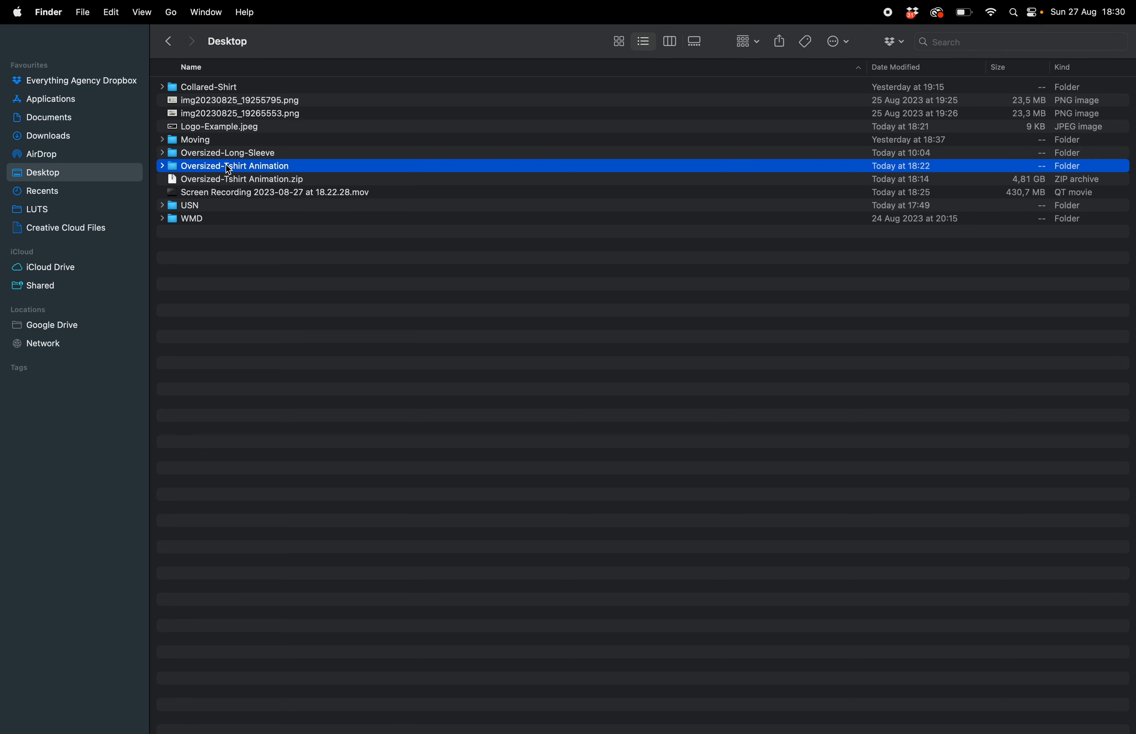
Step: Commit the rotated swoosh logo onto the black shirt's FRONT panel and save
double_click(234, 165)
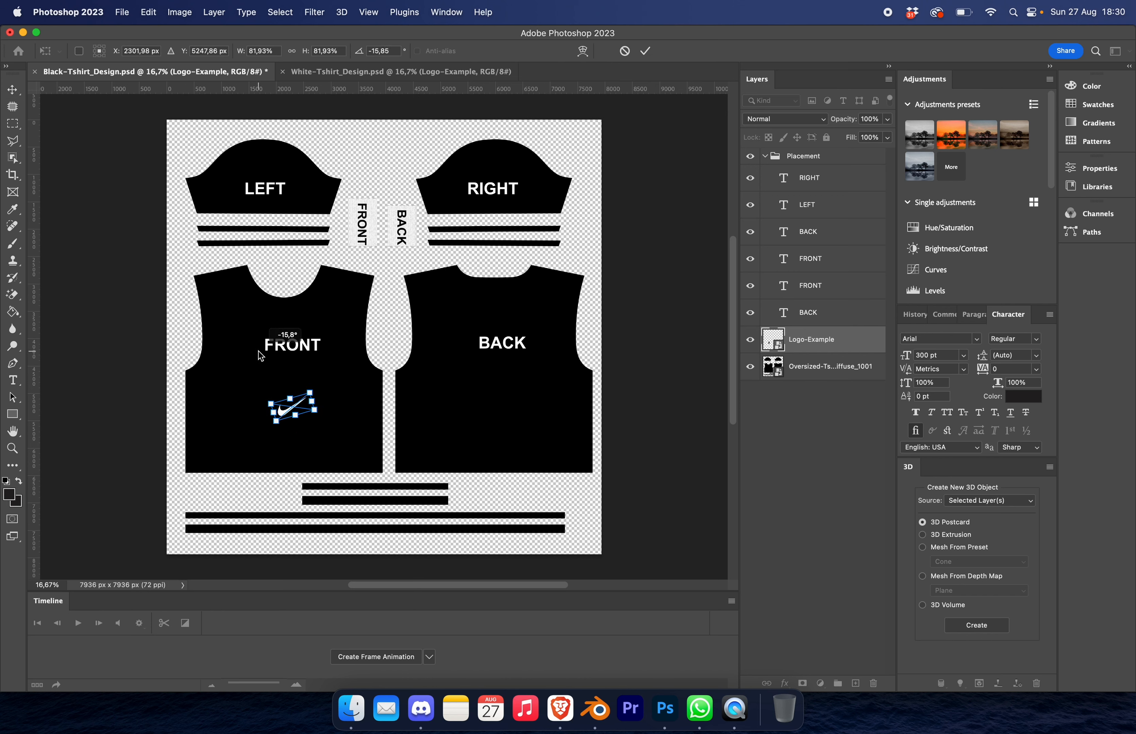
click(122, 12)
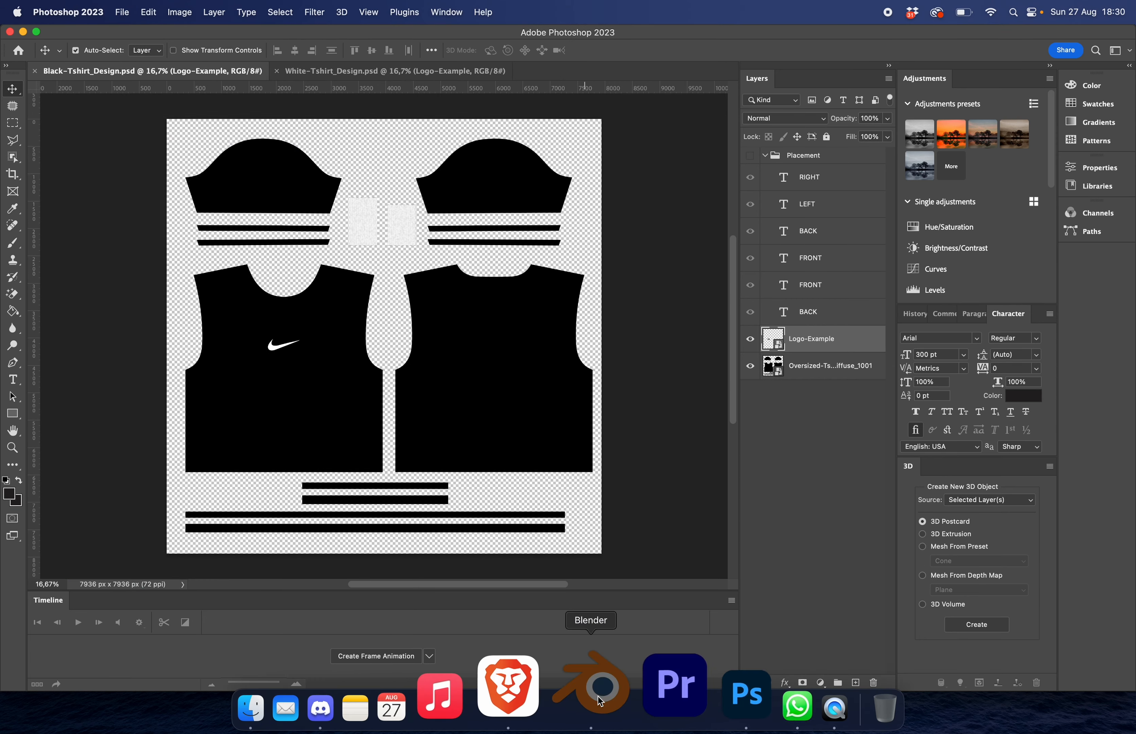
Step: Replace the Black-Shirt material's texture with the updated Black-Tshirt_Design.psd from Designs
click(590, 685)
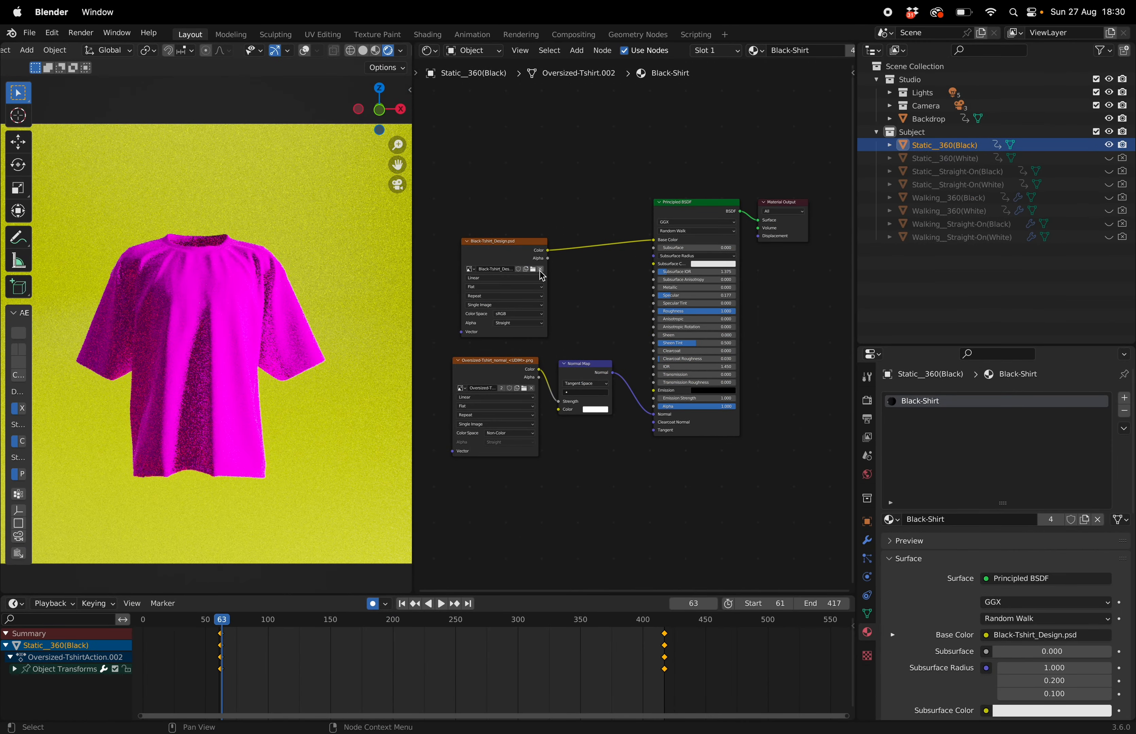
click(540, 269)
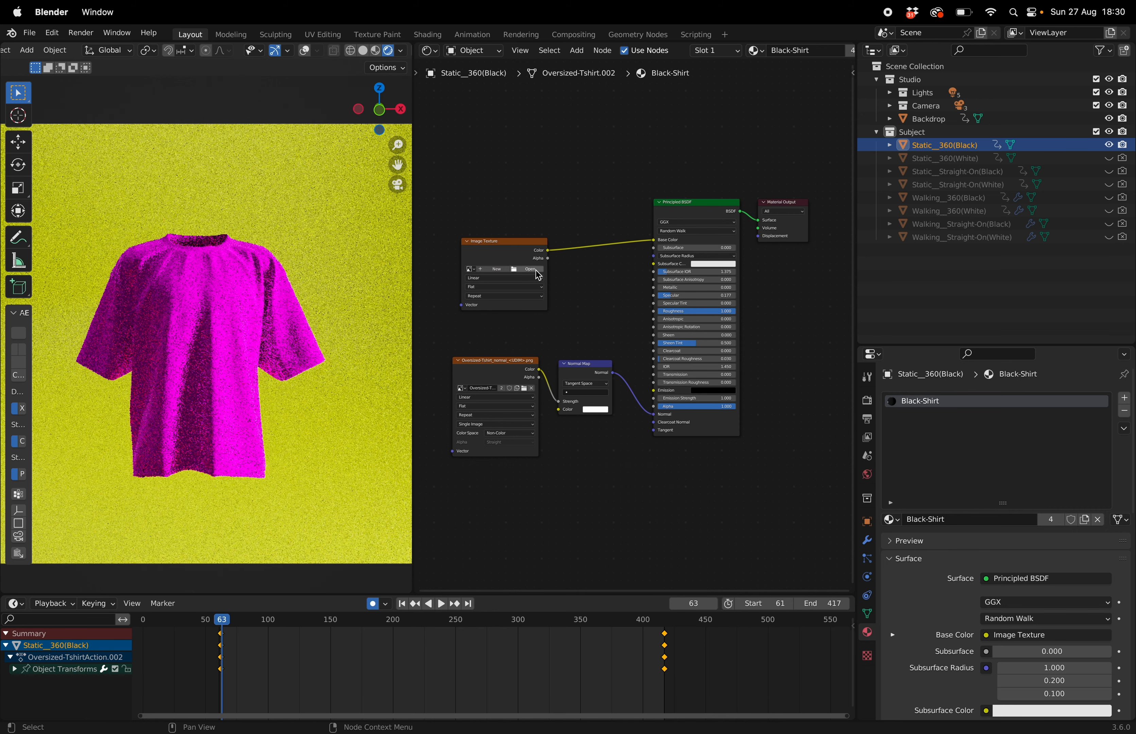
click(529, 269)
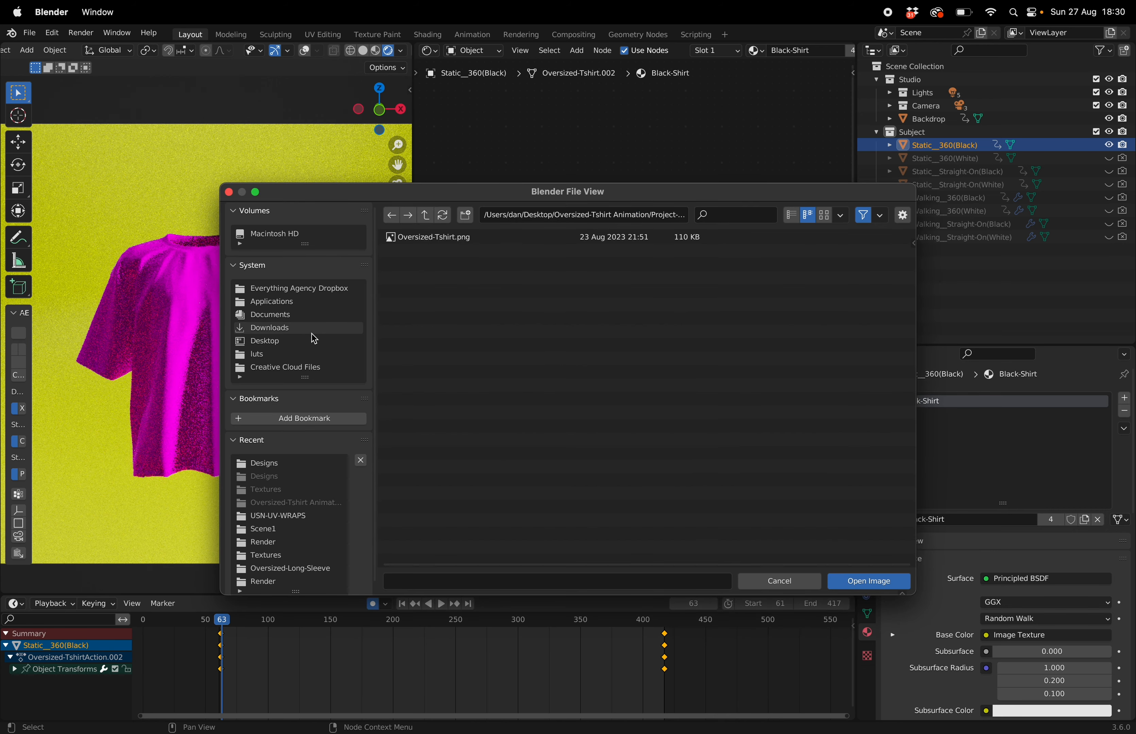
click(426, 215)
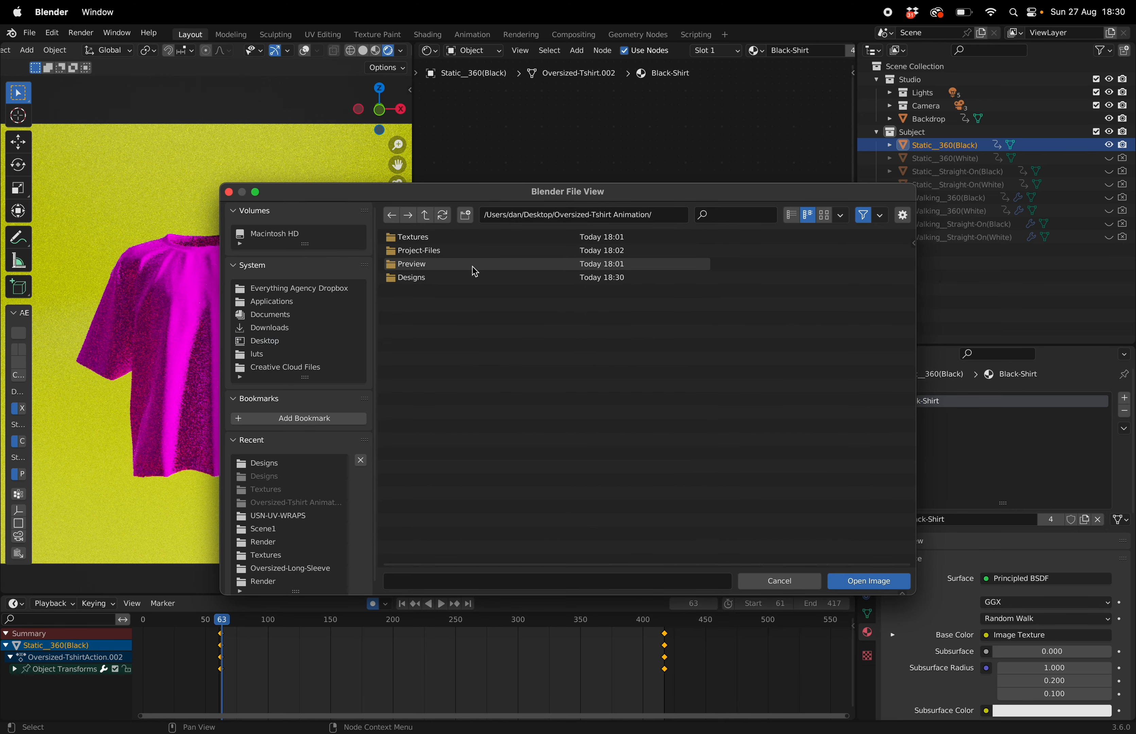
double_click(410, 277)
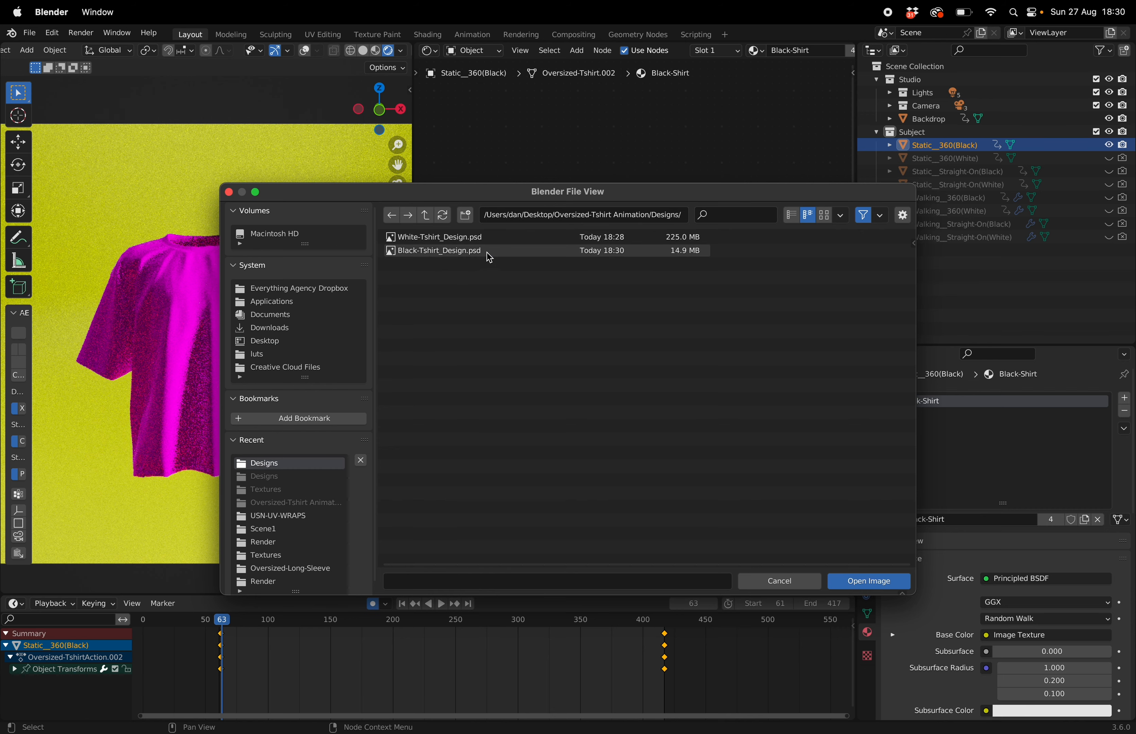
click(868, 581)
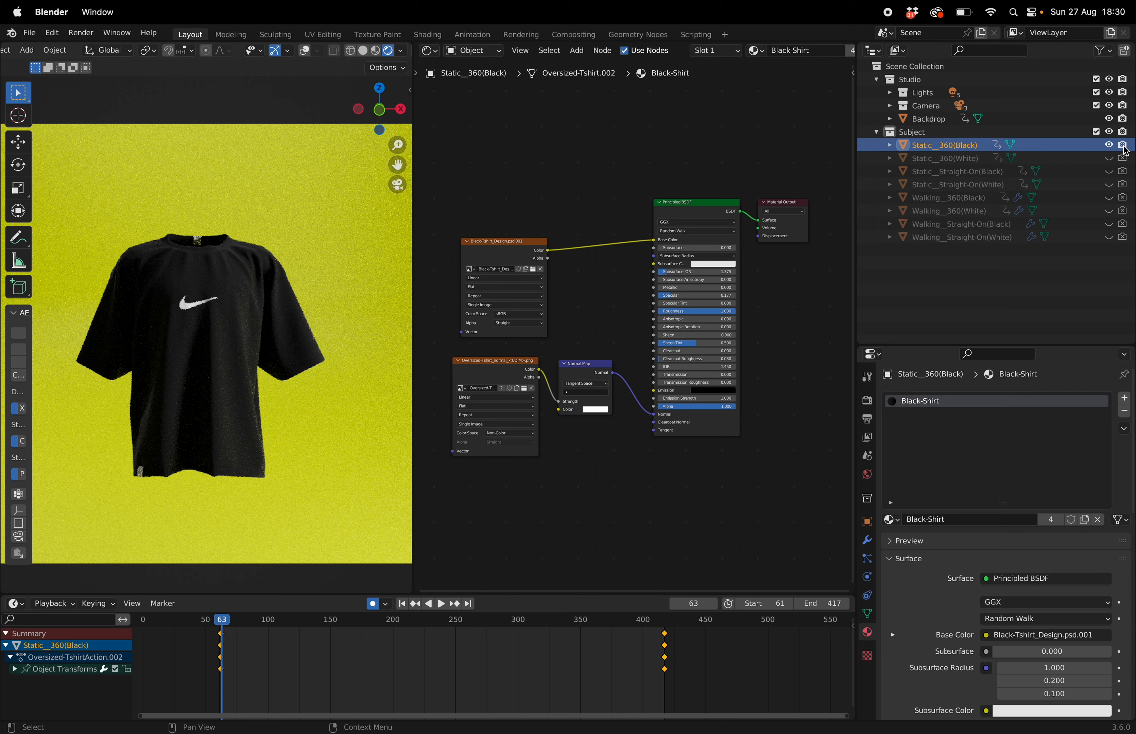
Step: Hide the black model, show Walking_Straight-On(White), and scrub frames to preview the white shirt
click(944, 158)
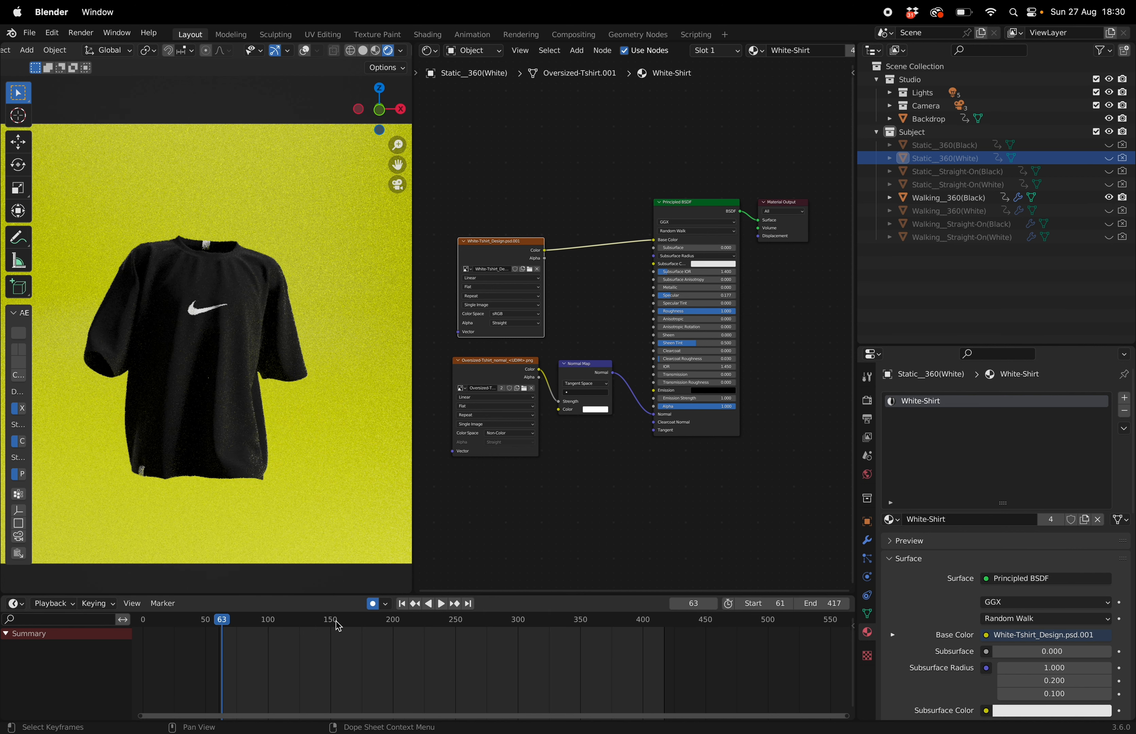
click(373, 618)
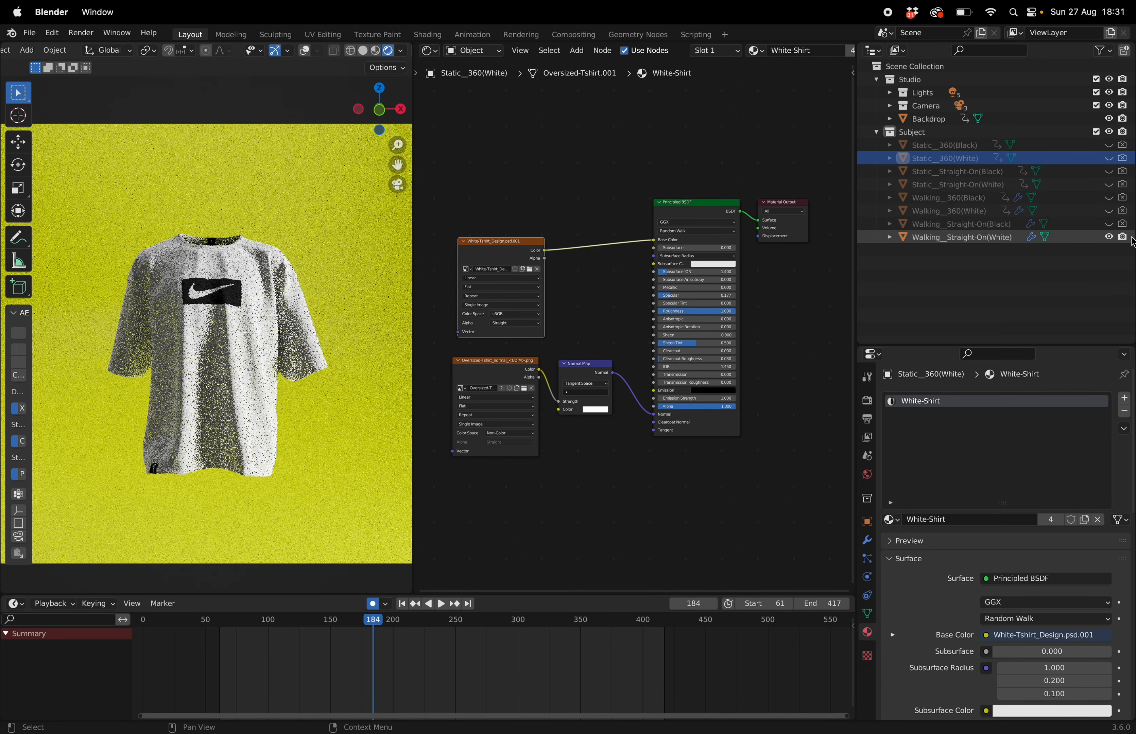
click(471, 618)
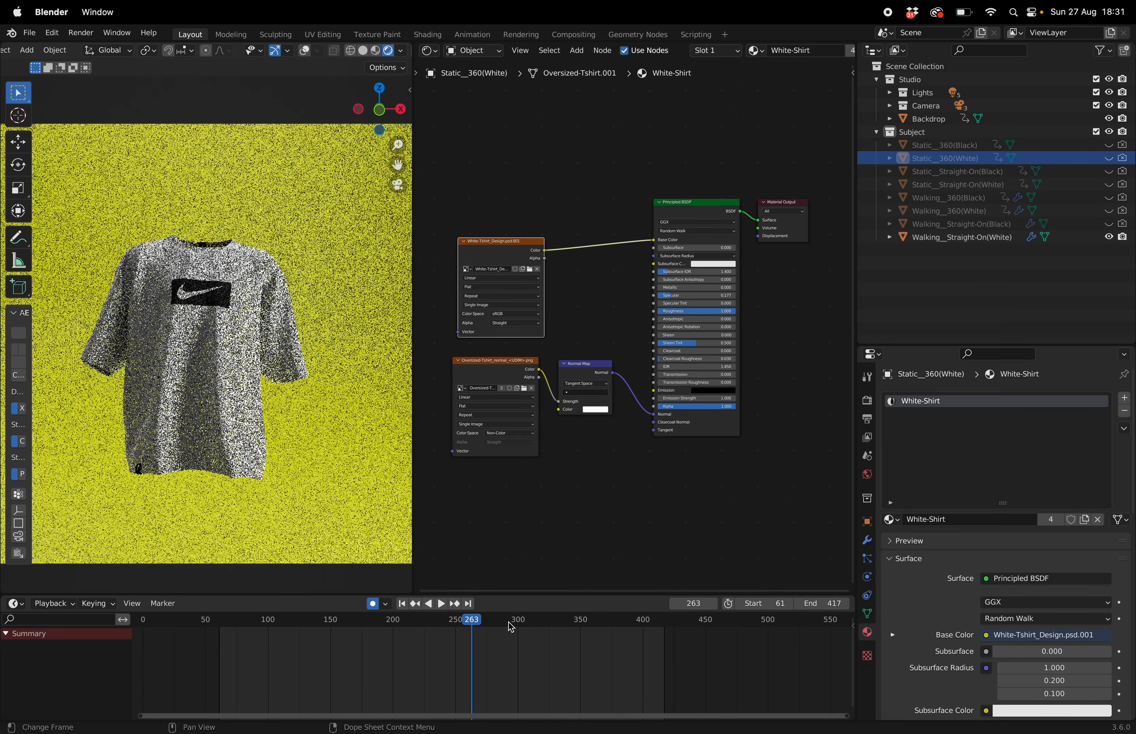
click(396, 620)
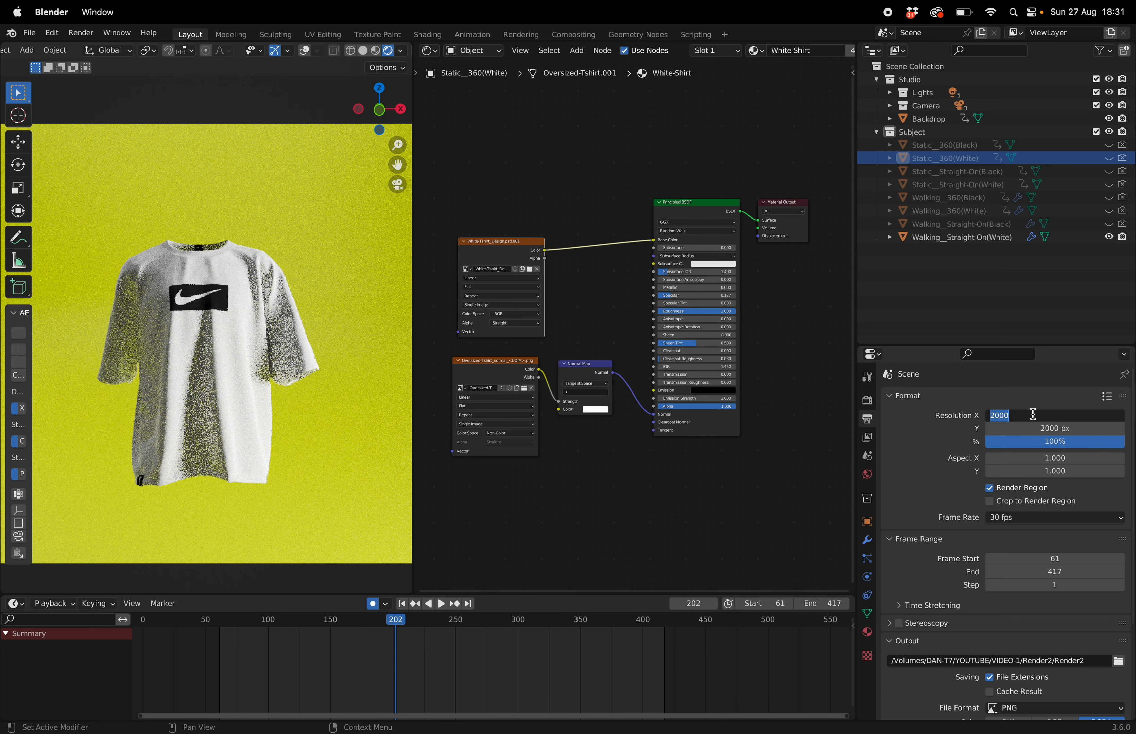
Step: Enter 1080 for the render resolution and move down to the Output panel
text(1080 px)
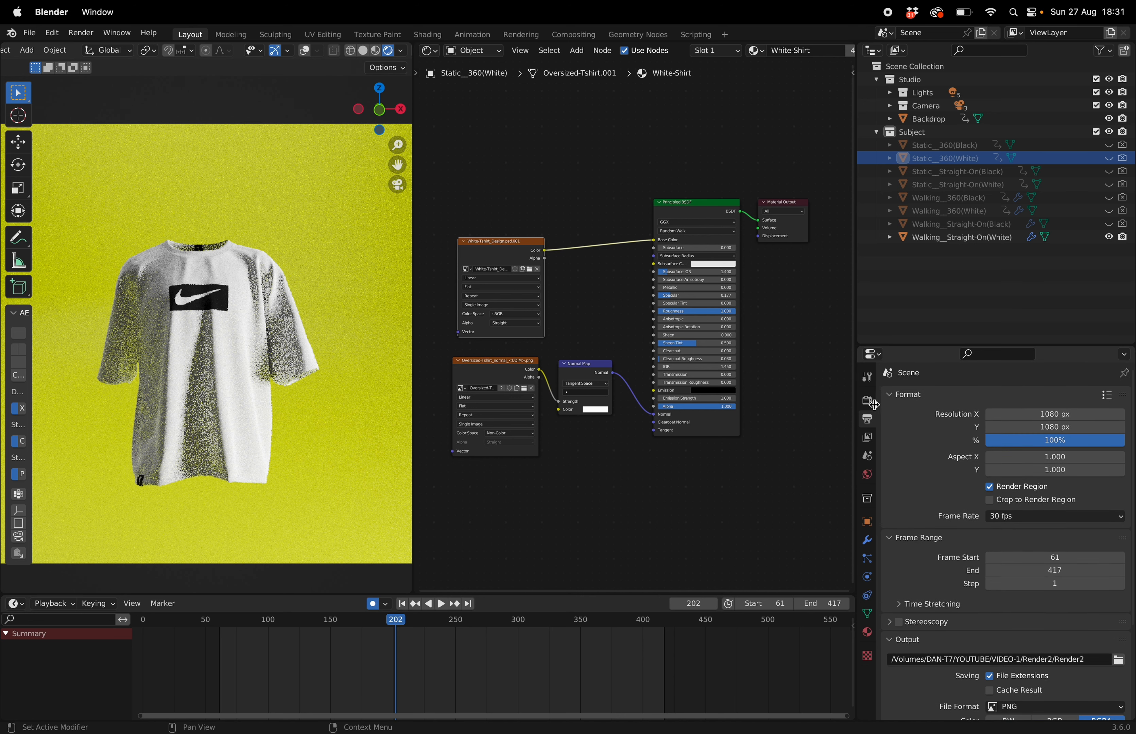
scroll(down, 3)
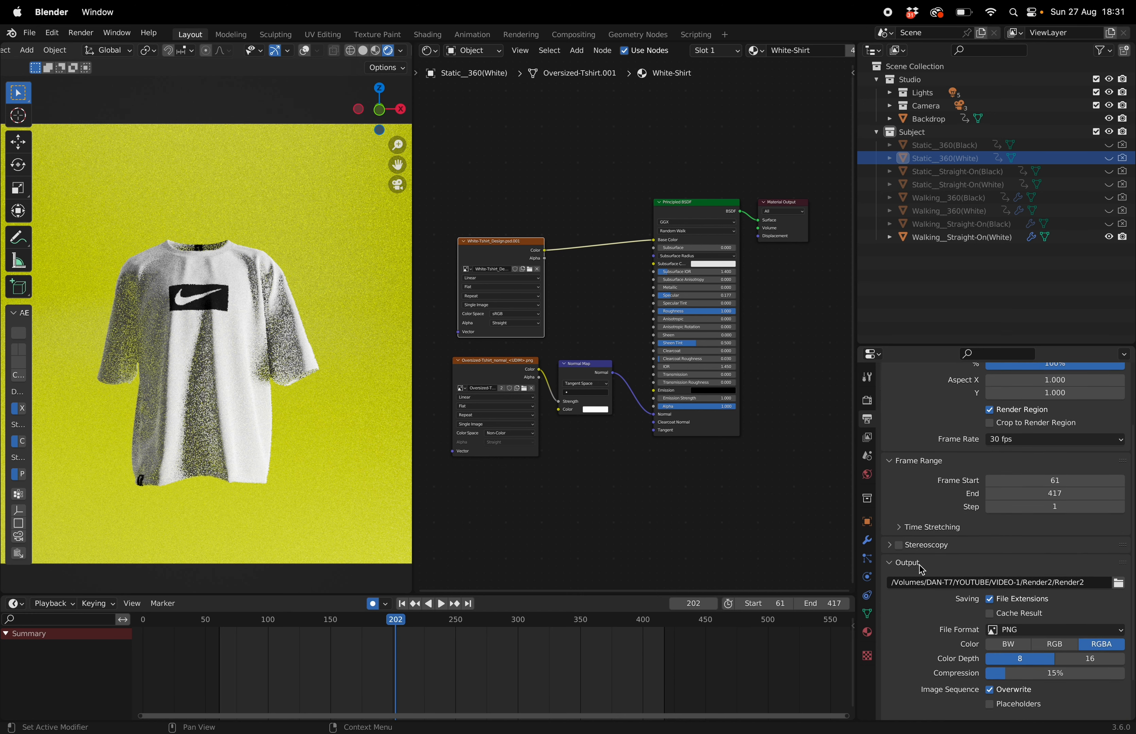
scroll(down, 3)
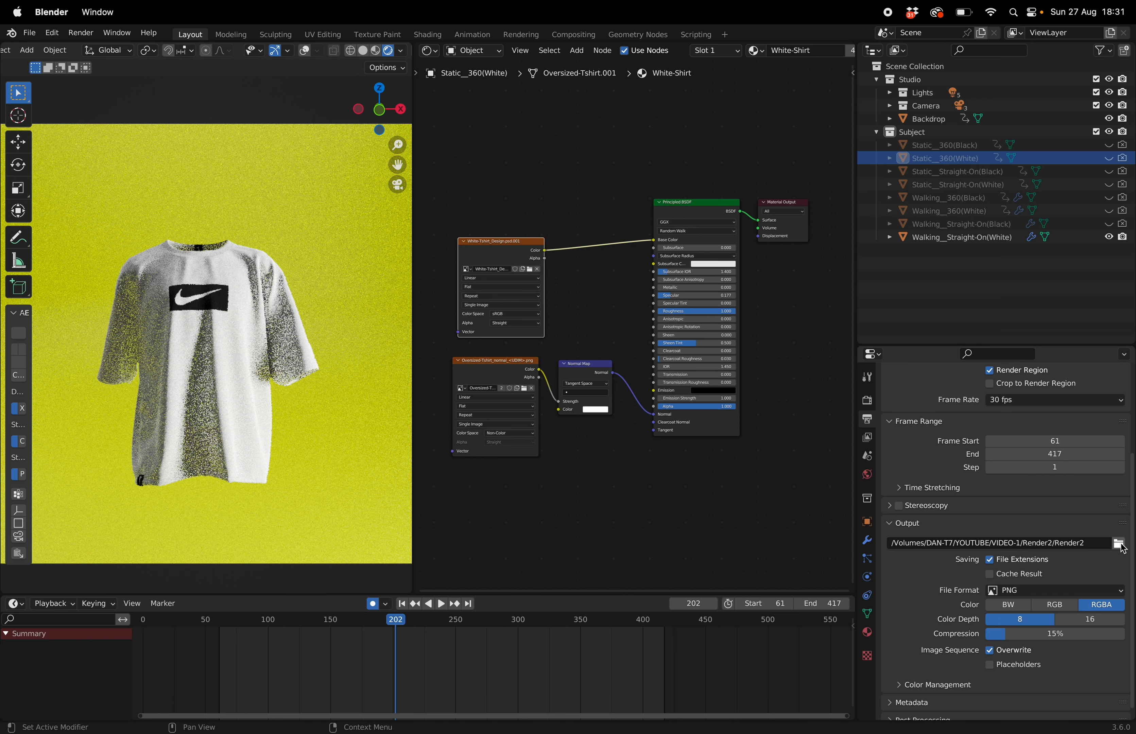
Step: Create a Renders folder in Oversized-Tshirt Animation and accept it as the output path
click(1122, 543)
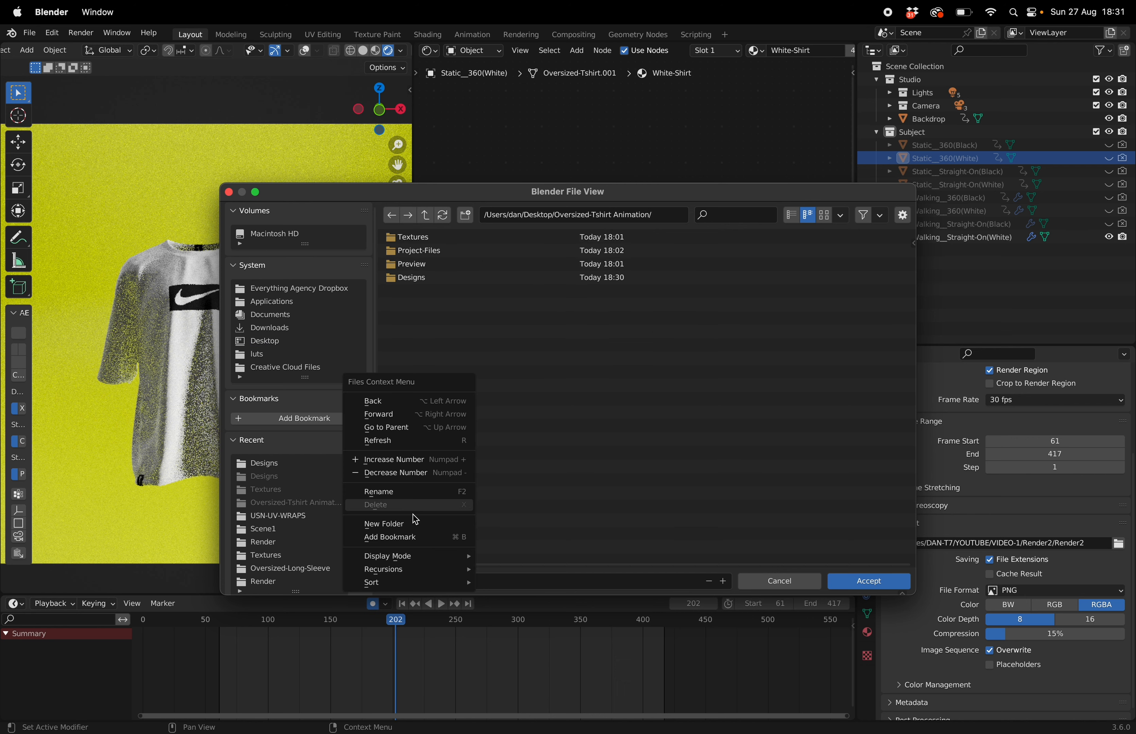
click(384, 523)
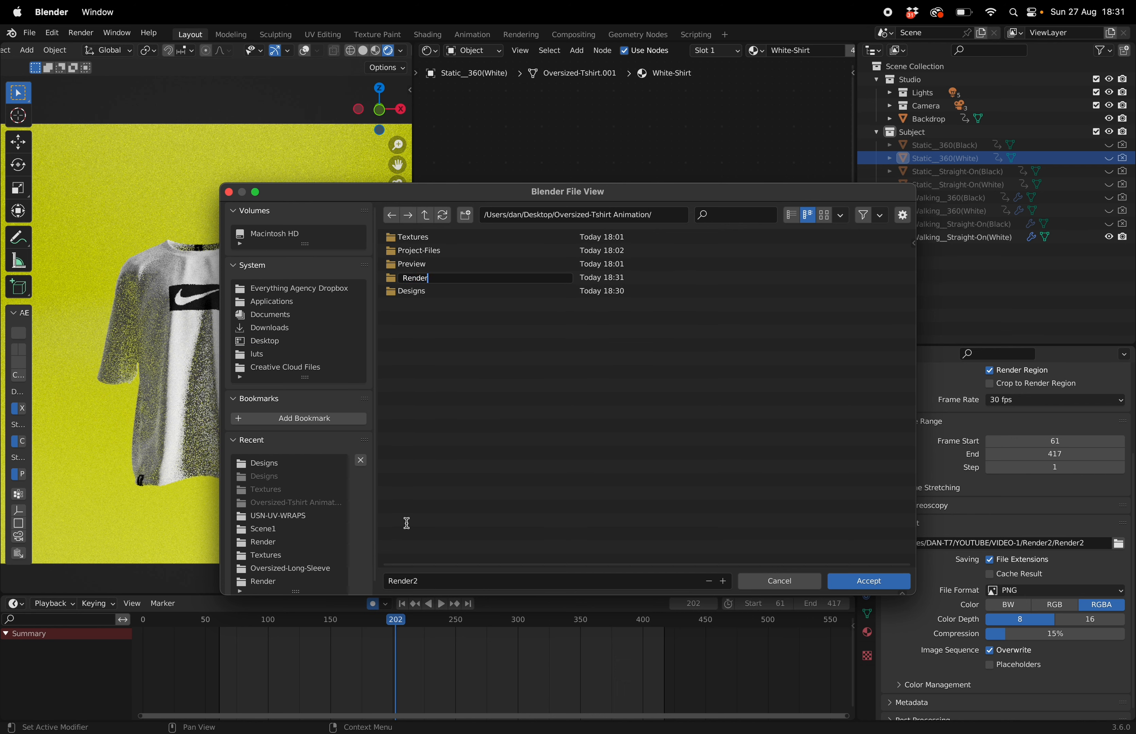
double_click(414, 278)
text(001)
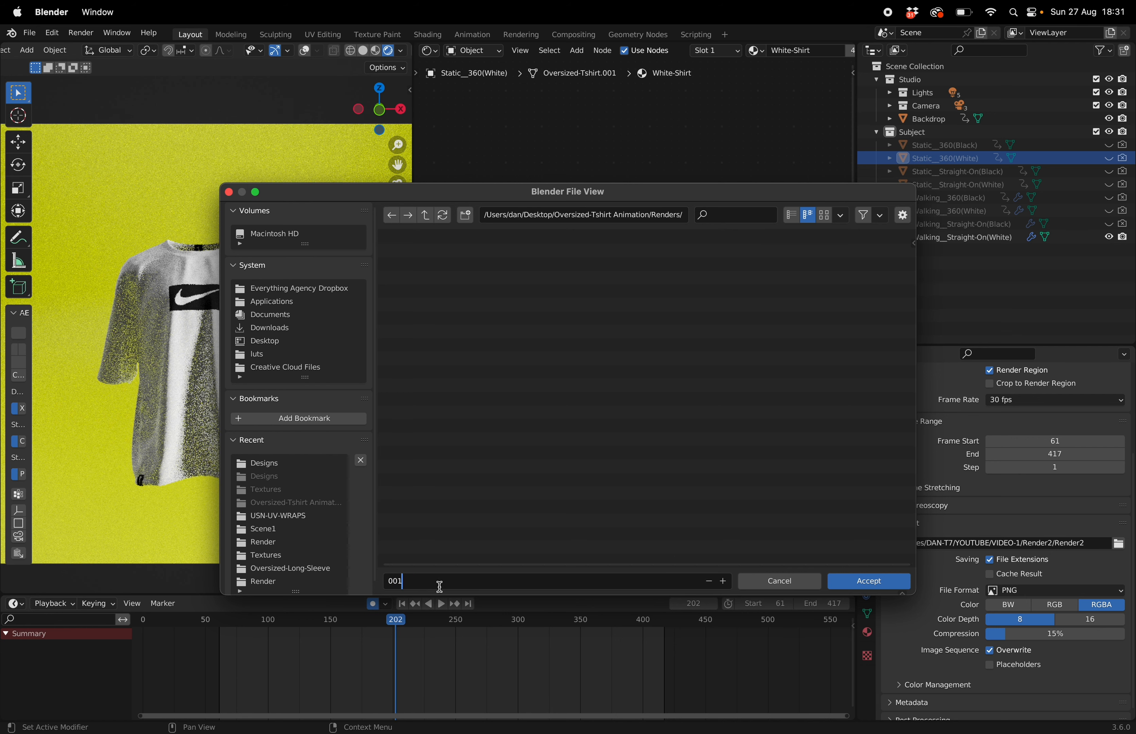
click(868, 581)
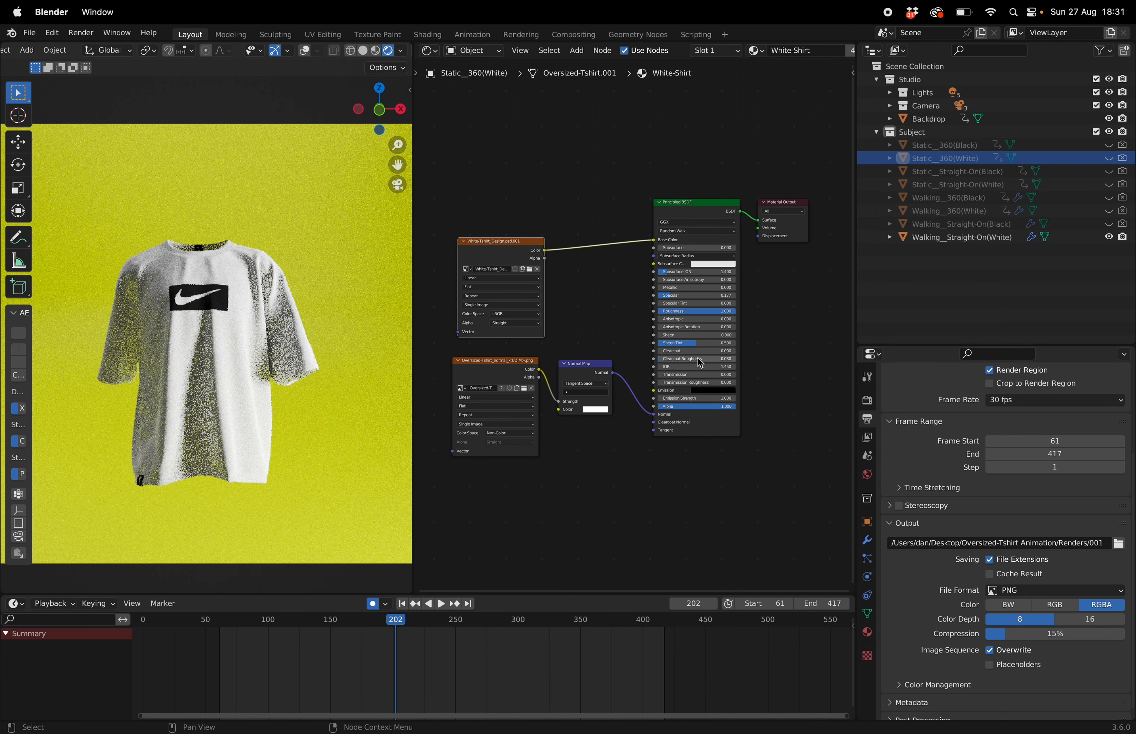
Step: Confirm PNG as the file format and launch Render Animation from the Render menu
scroll(down, 3)
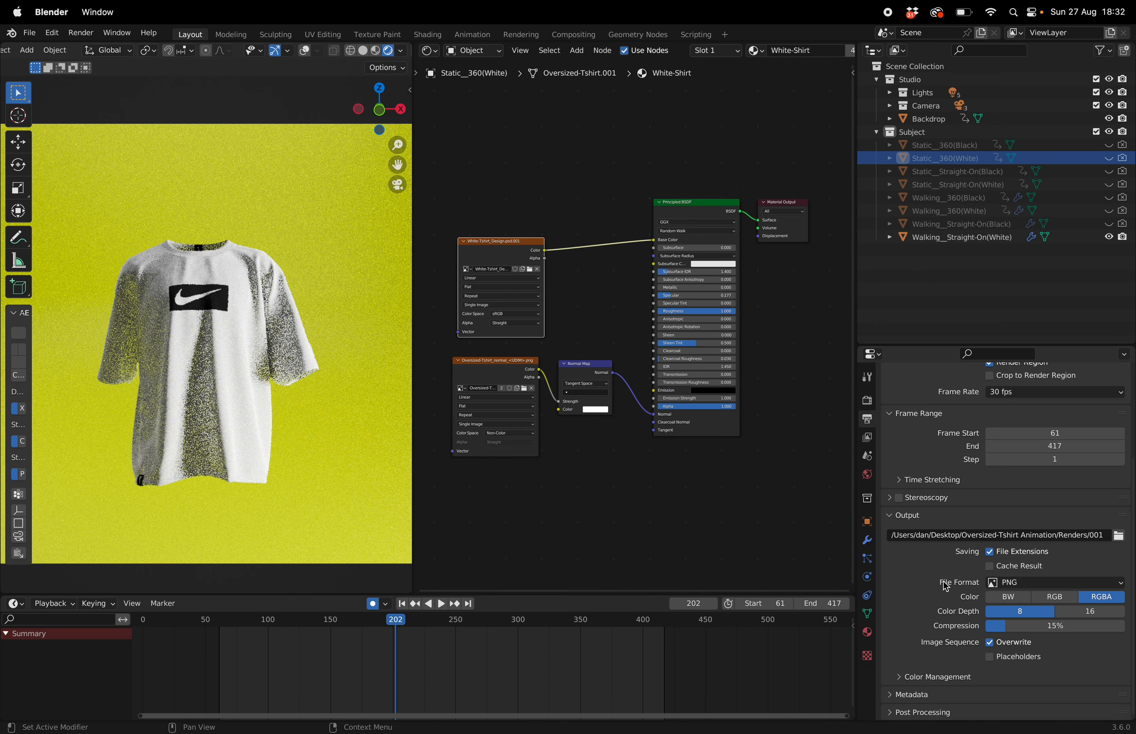
click(287, 620)
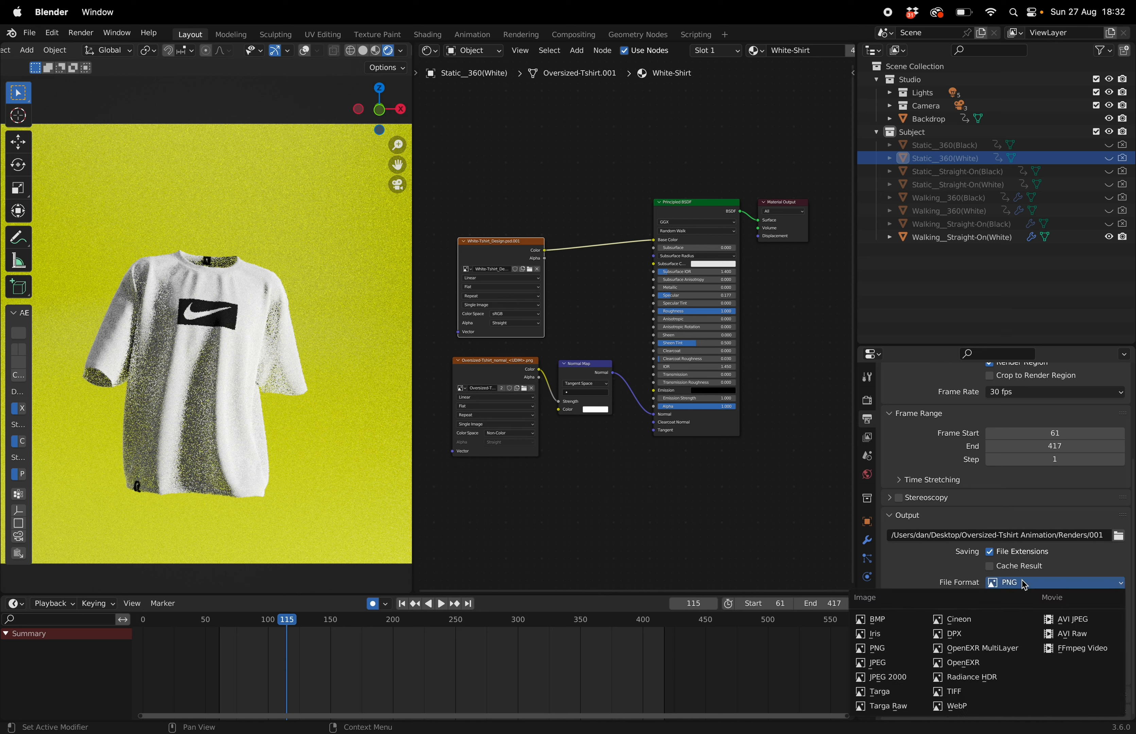
mouse_move(980, 619)
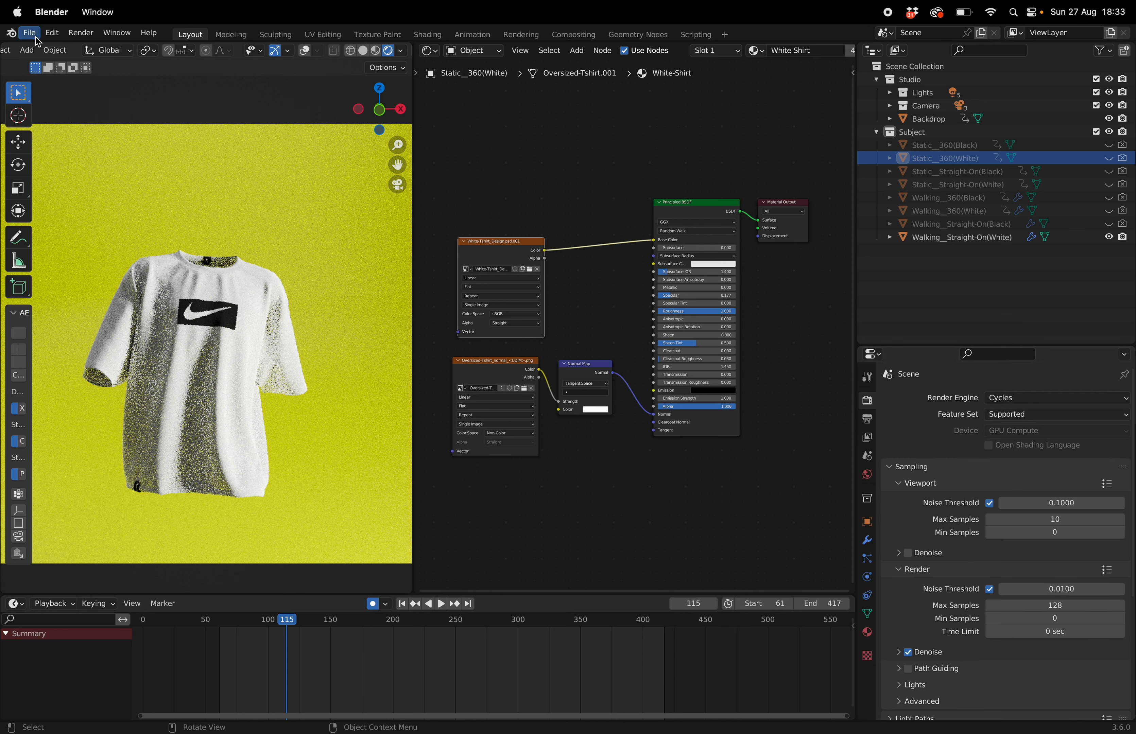
click(80, 33)
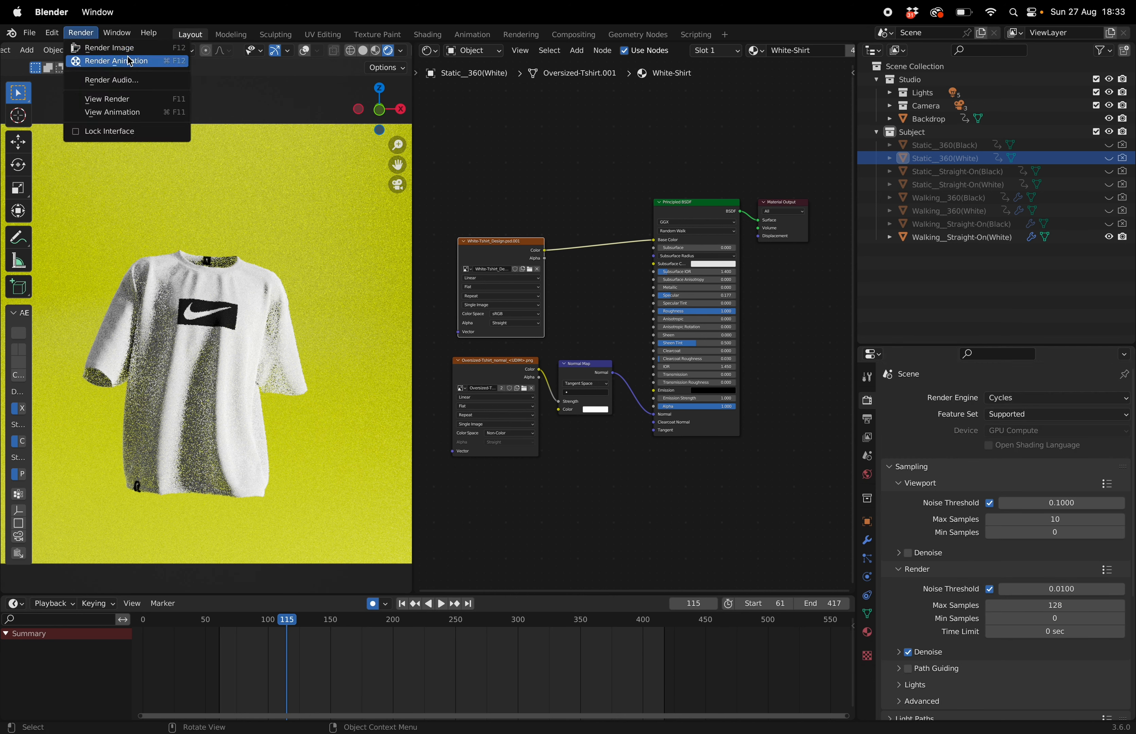
click(114, 61)
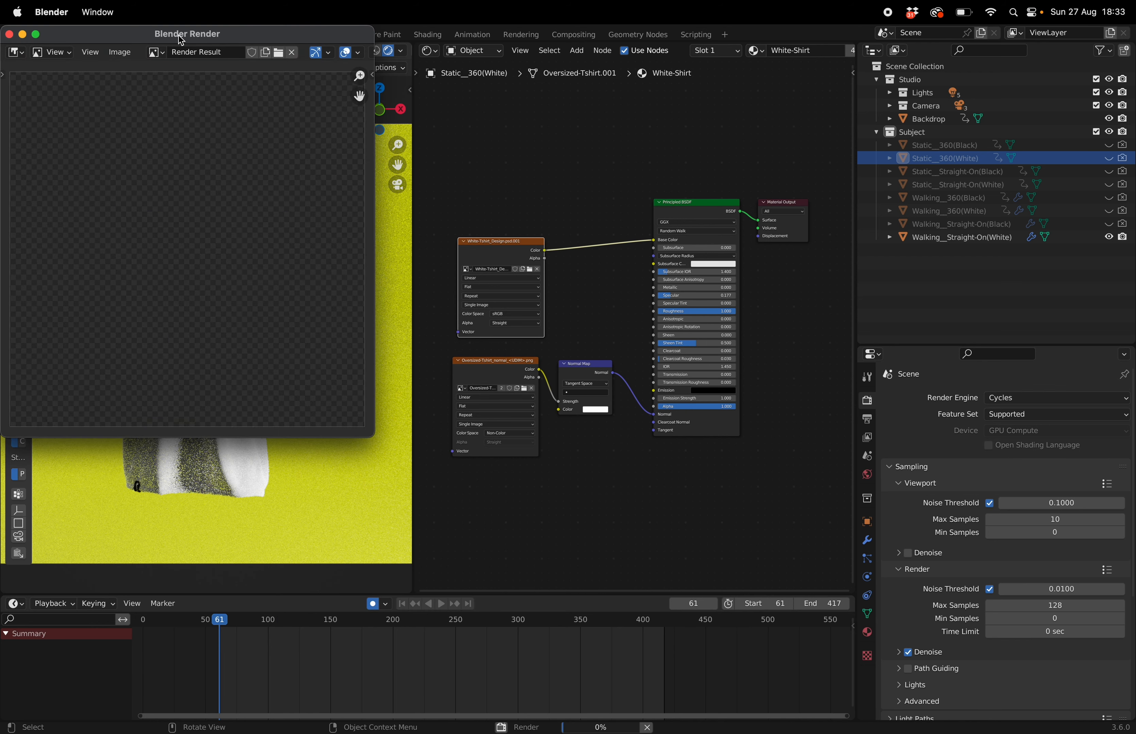